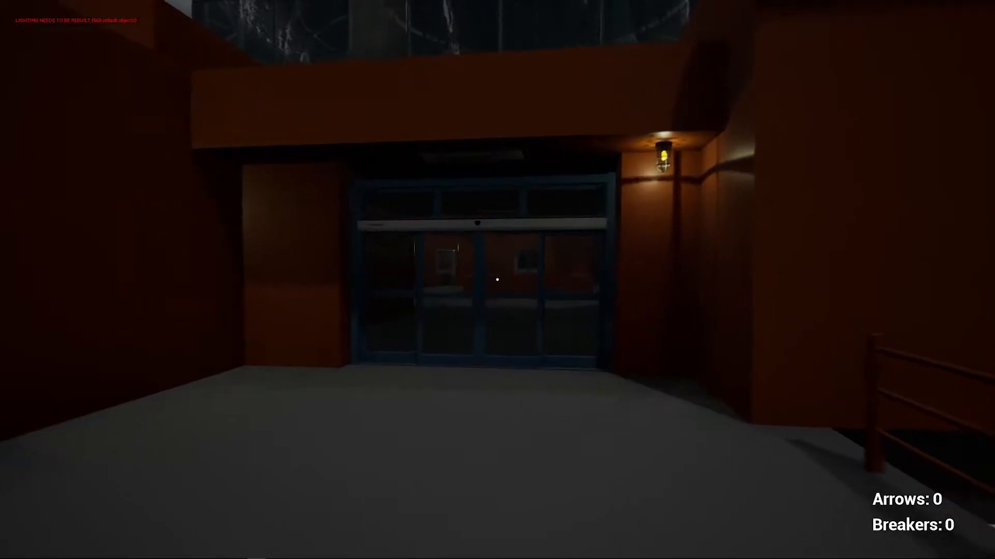
pyautogui.moveTo(497, 280)
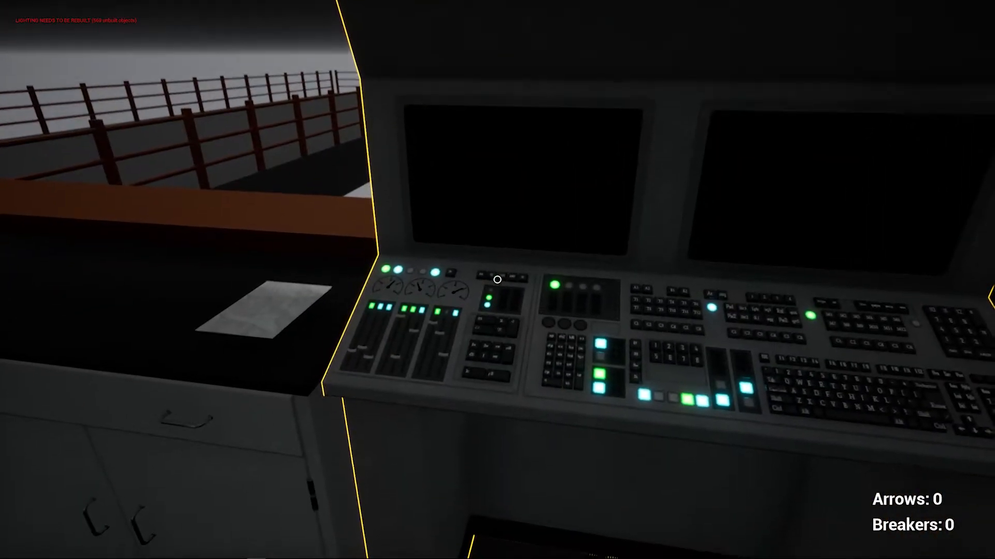
pyautogui.moveTo(498, 280)
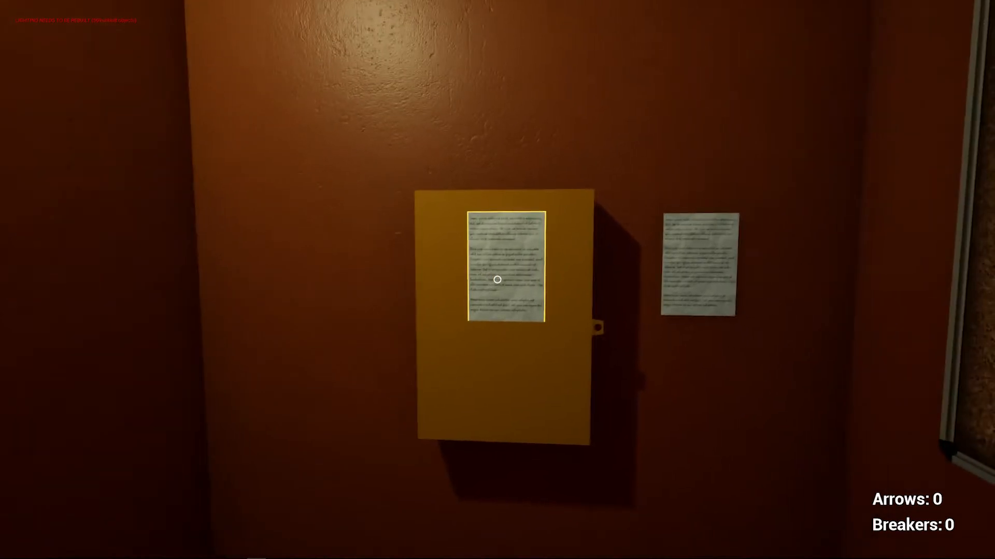
# Pick up the note, read the usernames-and-areas list in the Journal, then close it
pyautogui.click(498, 280)
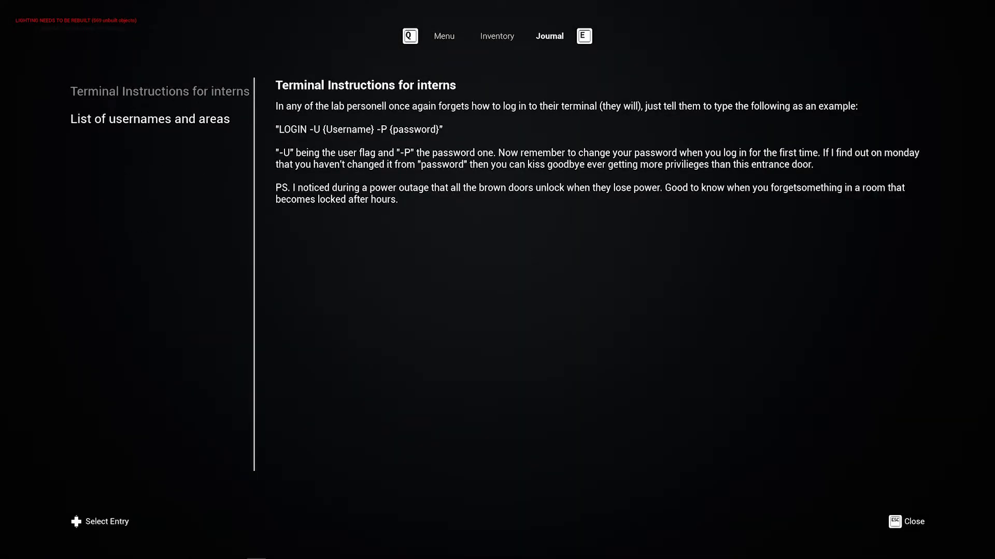
pyautogui.click(150, 119)
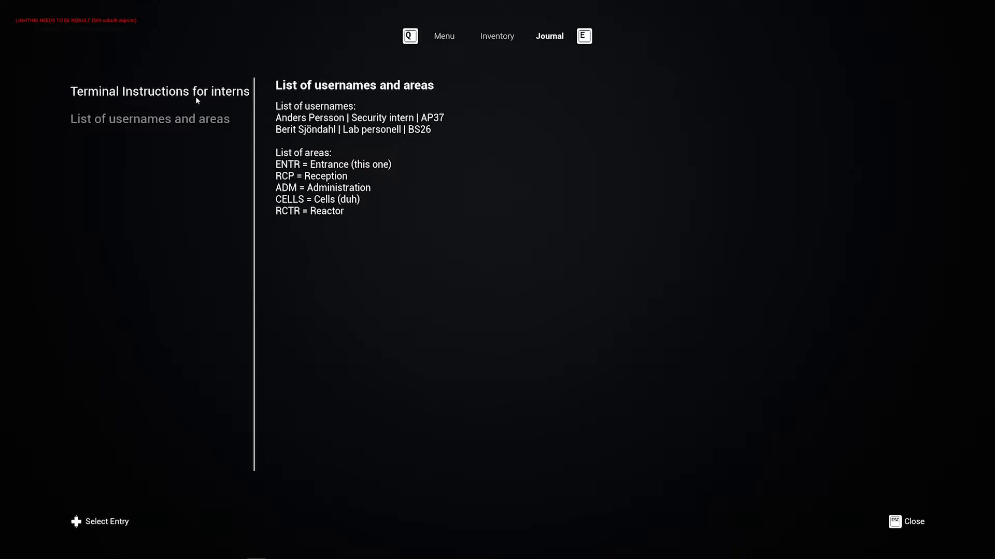
pyautogui.press('Escape')
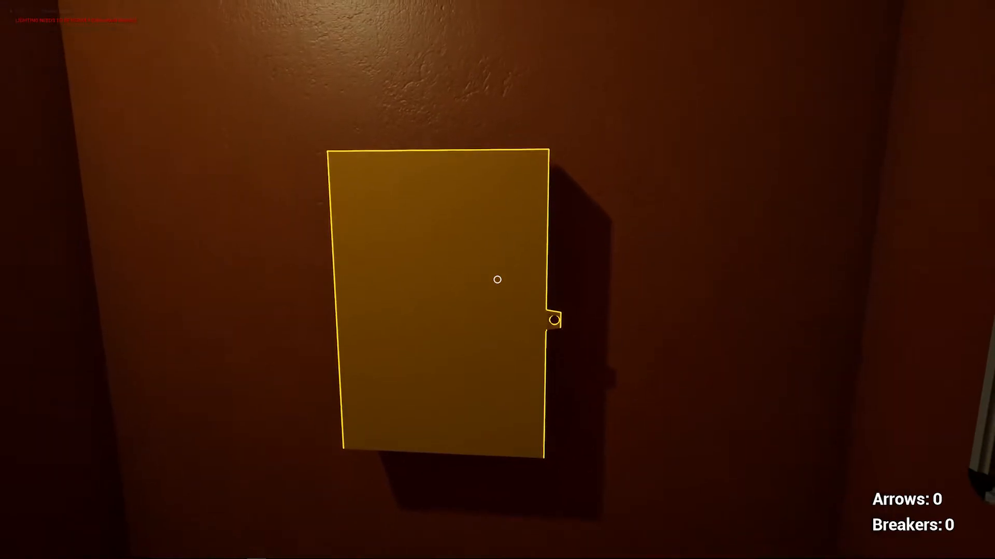
# Open the yellow wall box to reveal the breaker panel and power warning label
pyautogui.click(553, 318)
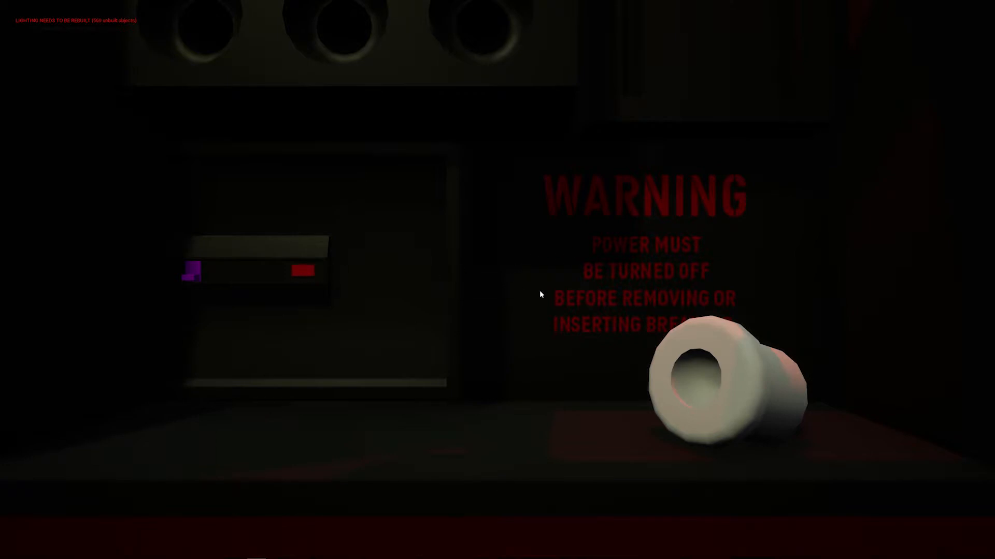
pyautogui.moveTo(727, 379)
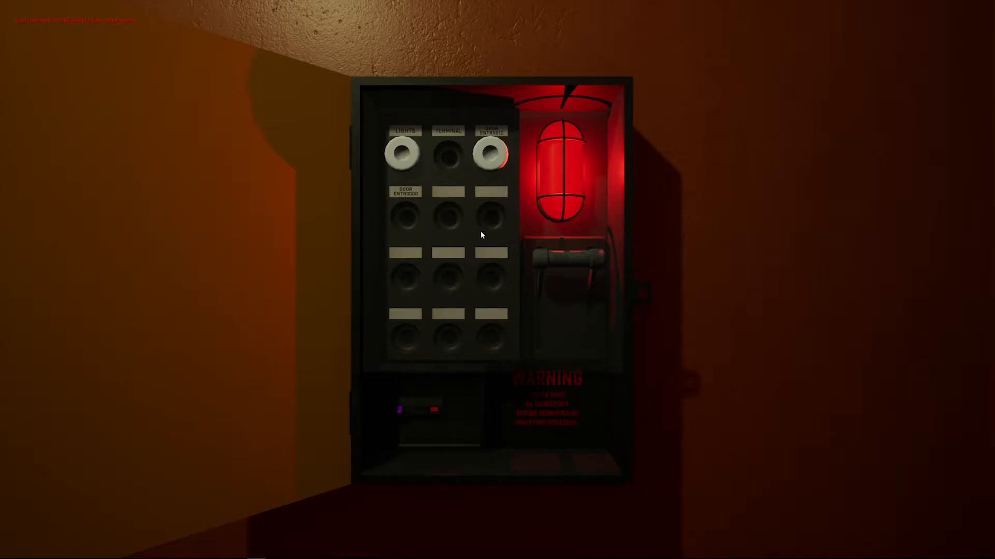
pyautogui.moveTo(559, 167)
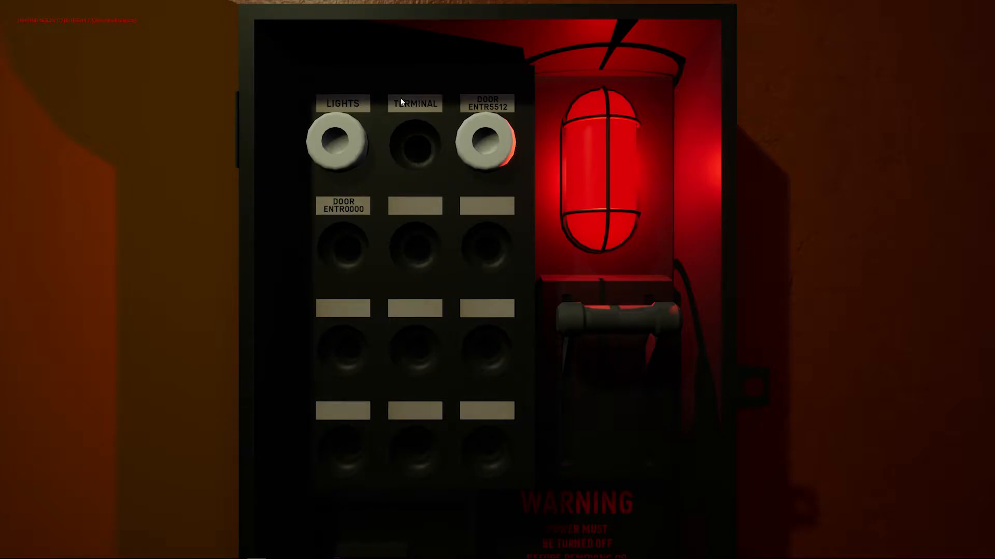
pyautogui.moveTo(338, 226)
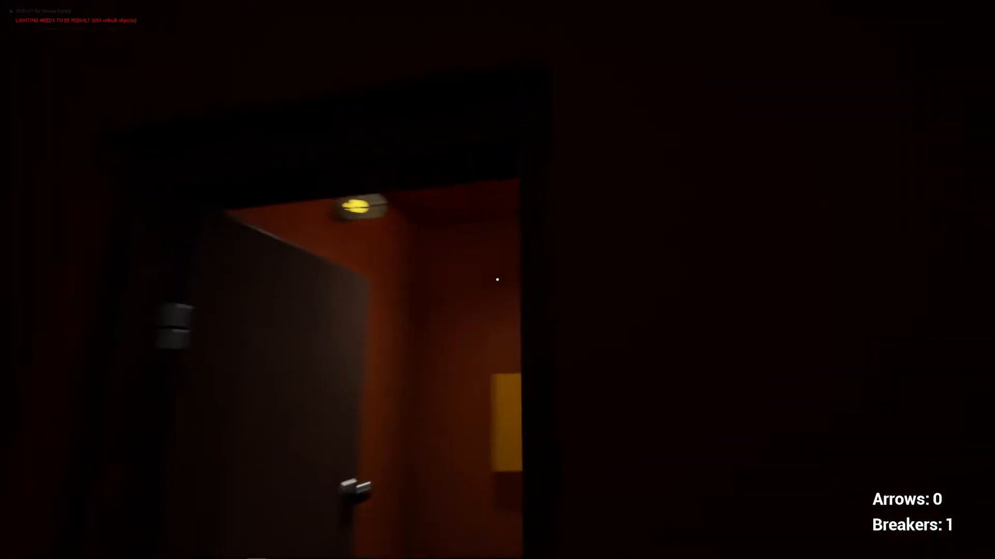
pyautogui.moveTo(497, 280)
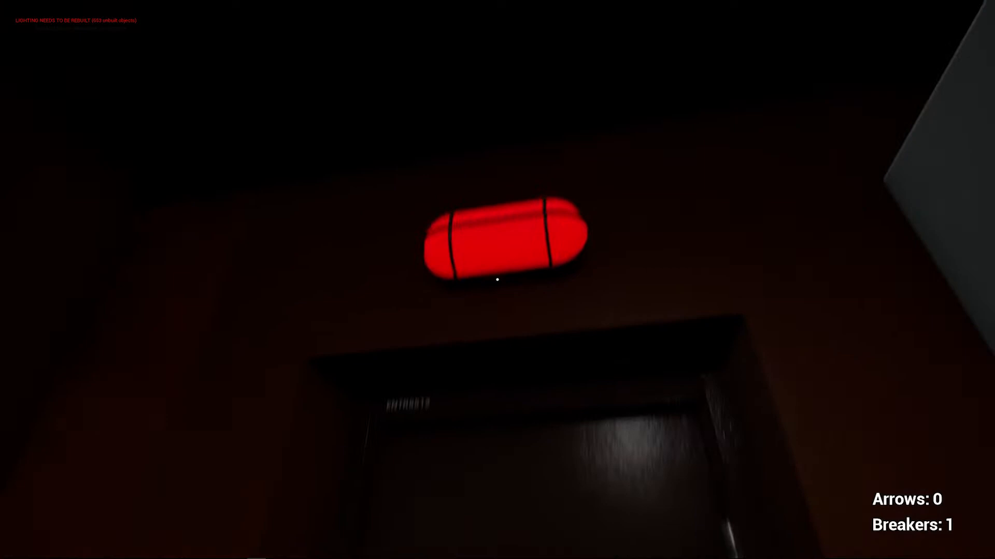
pyautogui.moveTo(497, 279)
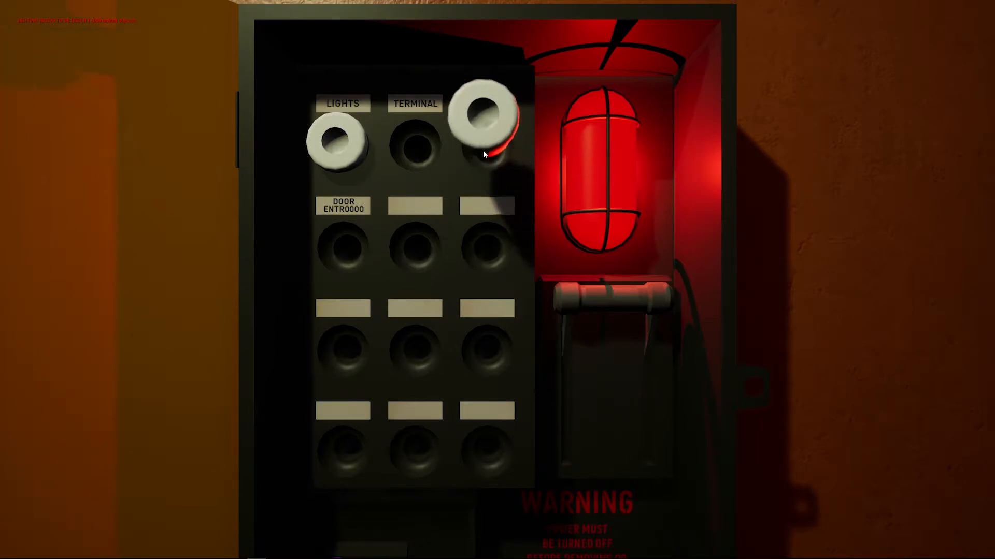
# Insert the carried breaker into a slot in the breaker panel
pyautogui.click(415, 137)
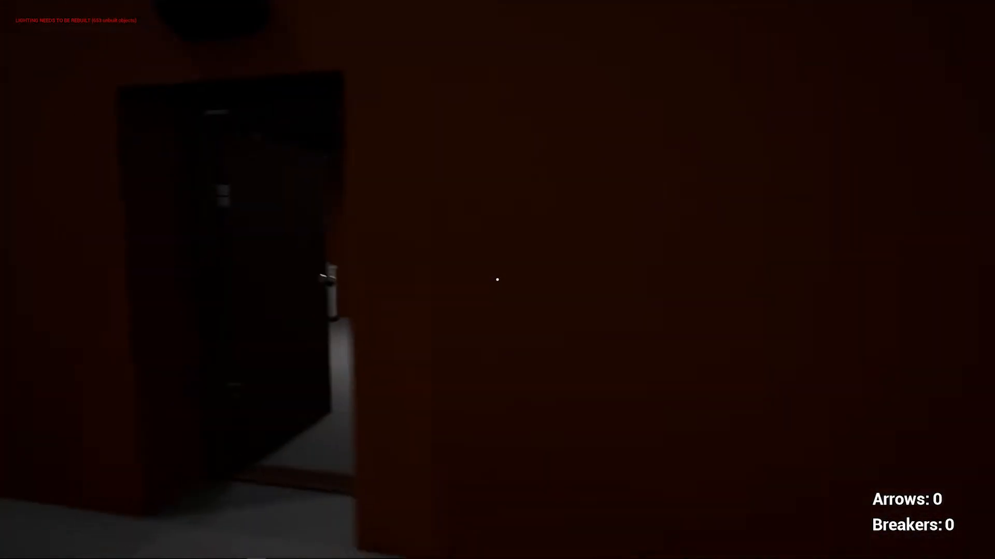
pyautogui.moveTo(497, 280)
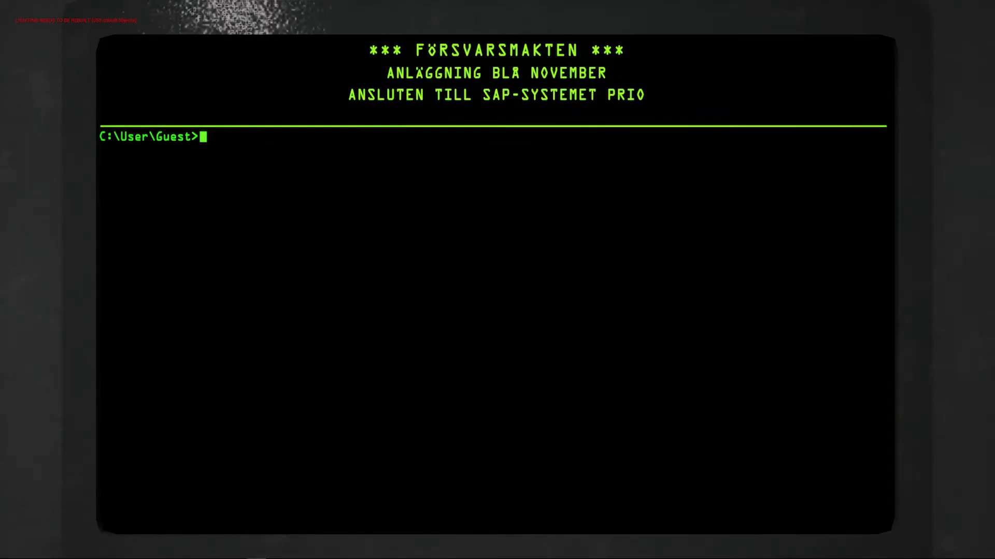
# Type gibberish, erase it, and submit 'HUESBF' to get the HELP suggestion
pyautogui.write('F')
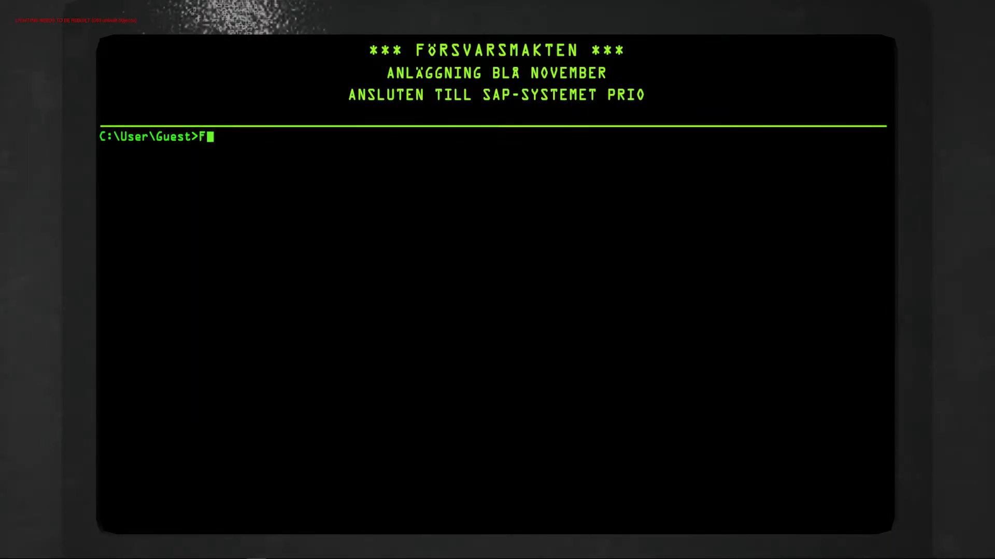
pyautogui.write('EHBESFHFJSEFS')
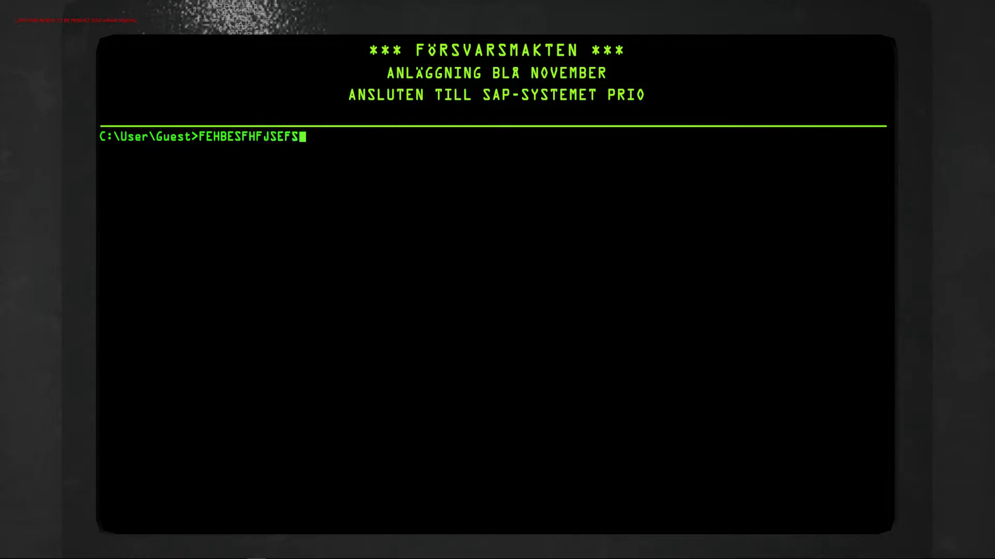
pyautogui.write('SJKEHFBFMJEISF')
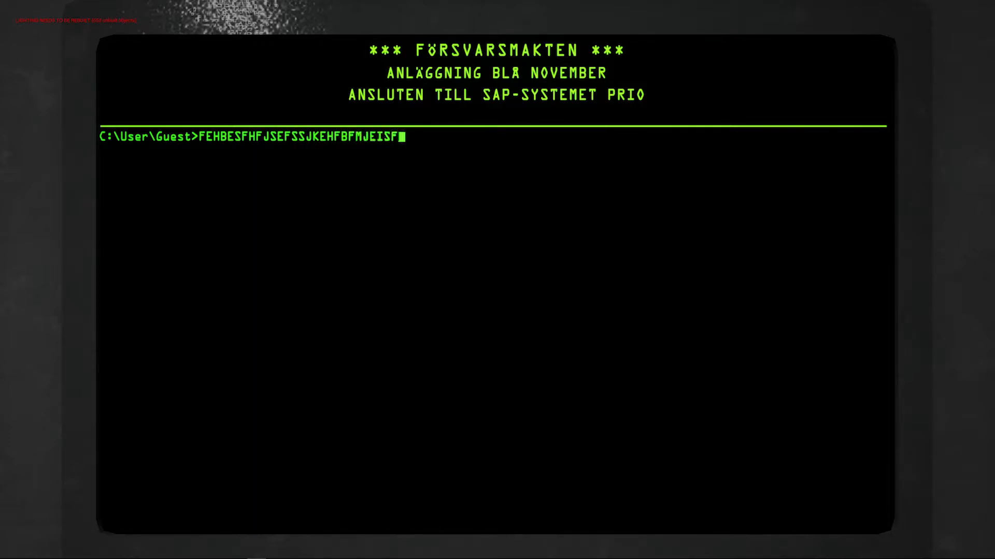
pyautogui.write('NOISNEOIFNSENFONESONFOSEFSEFSEF')
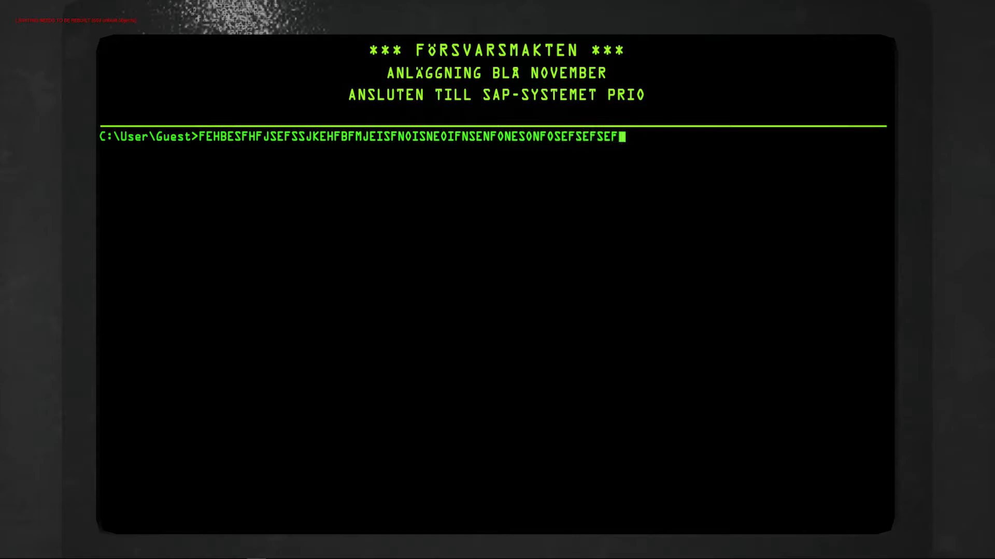
pyautogui.press('Backspace')
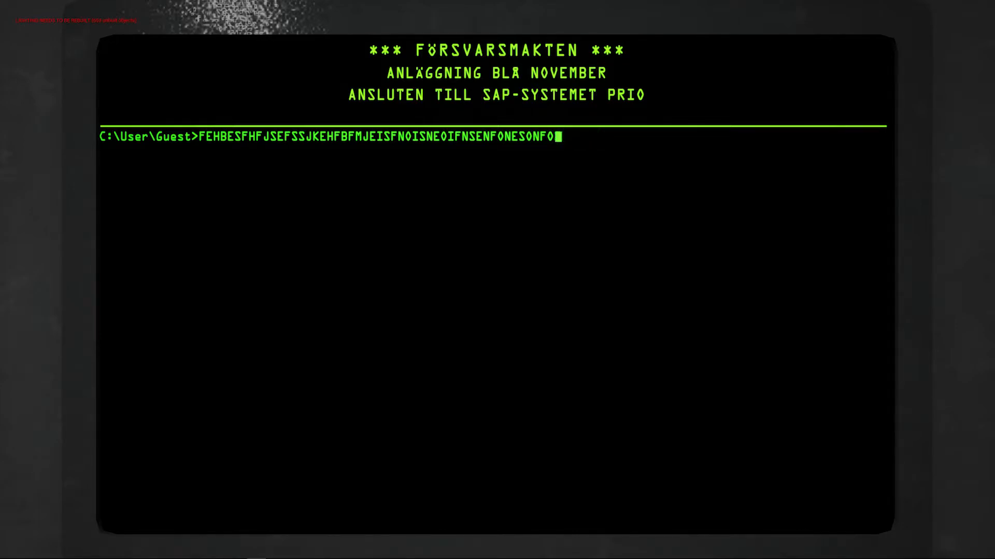
pyautogui.press('Backspace')
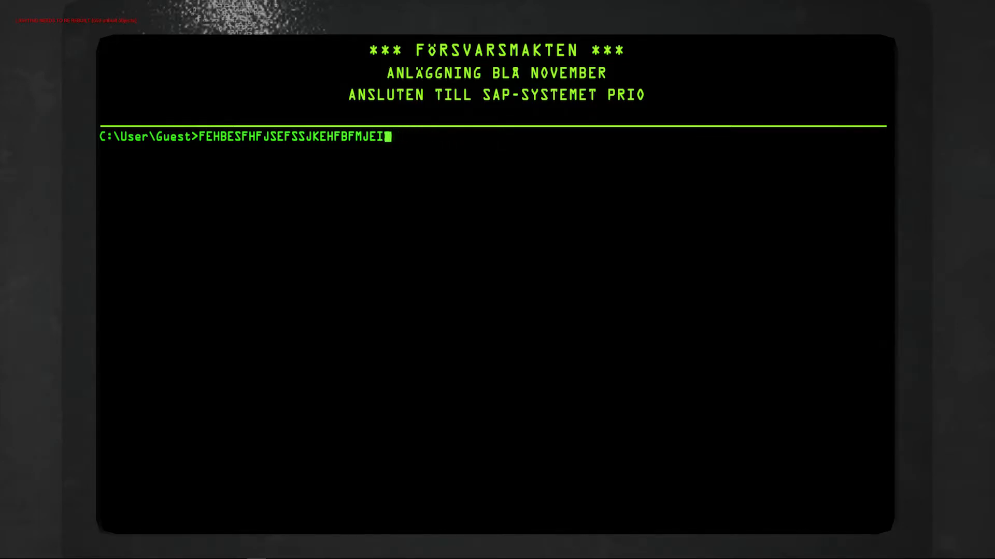
pyautogui.press('backspace')
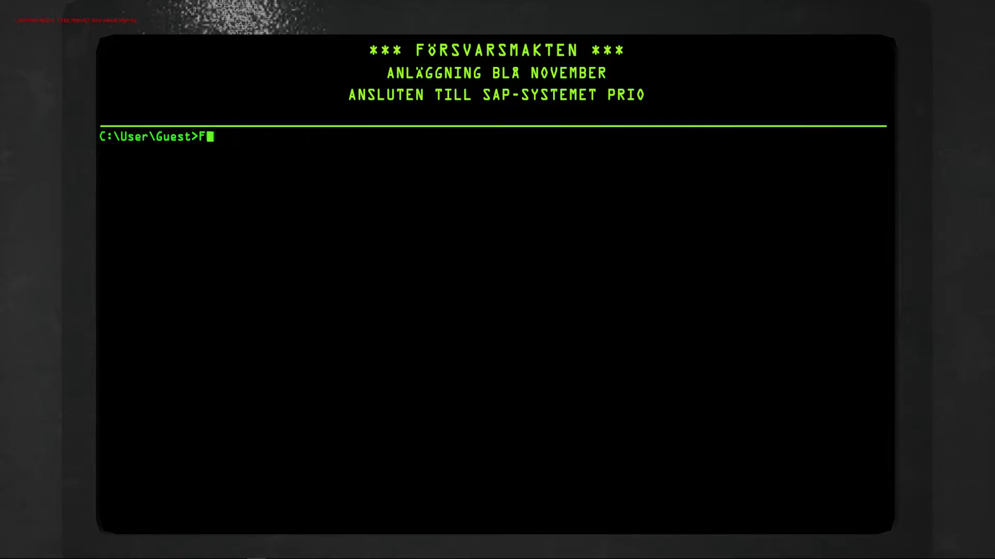
pyautogui.write('HUESBF')
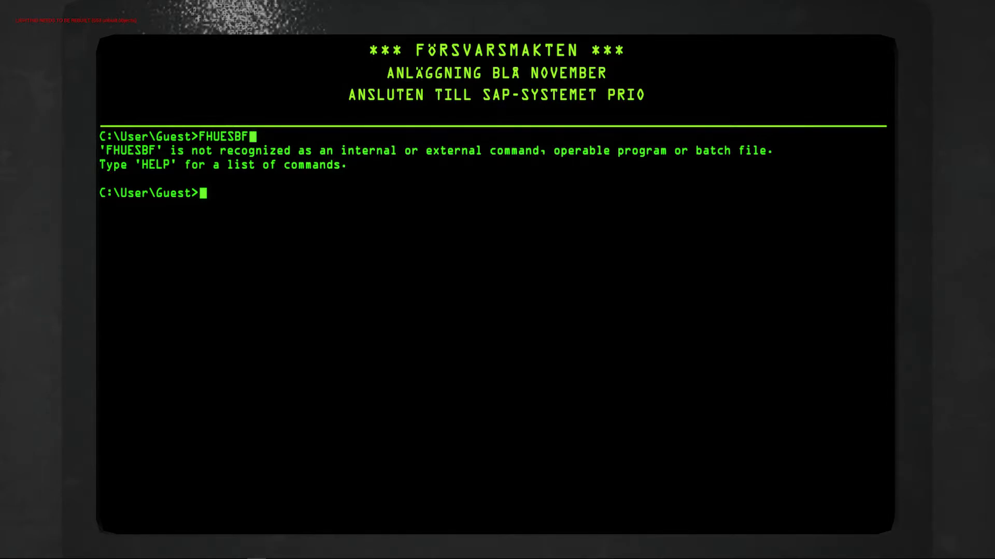
# Run HELP and scroll the command list down to the LOCK example
pyautogui.write('HE')
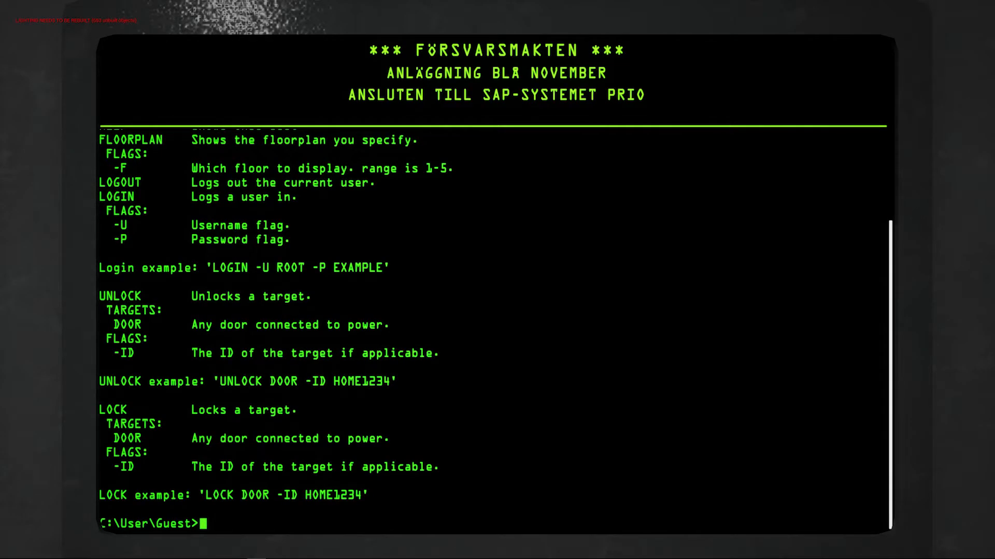
pyautogui.write('HELP')
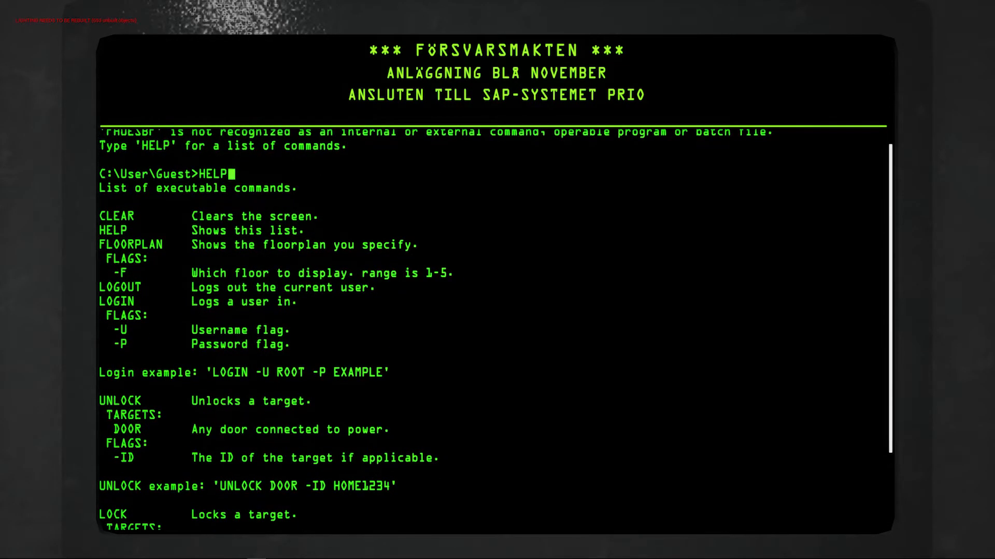
pyautogui.scroll(-3)
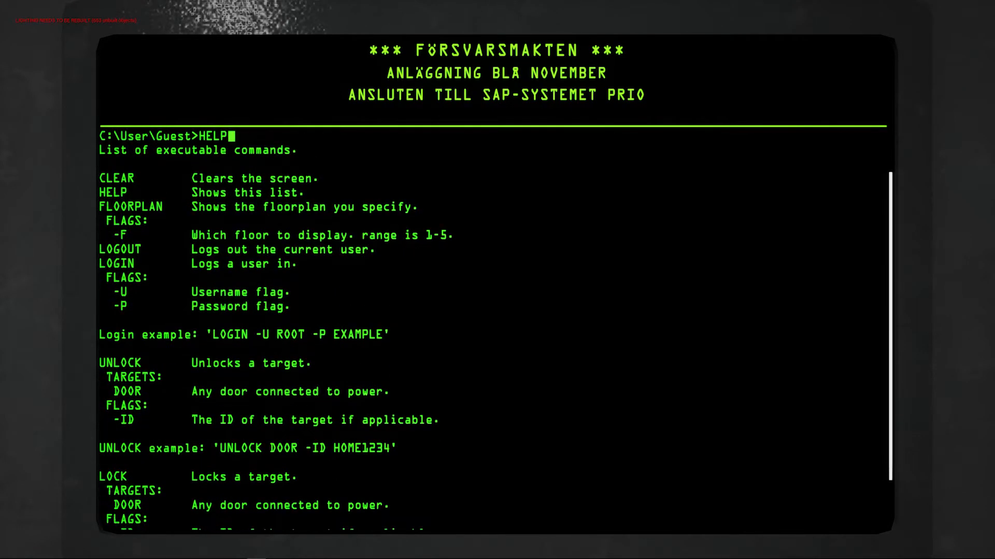
pyautogui.scroll(-3)
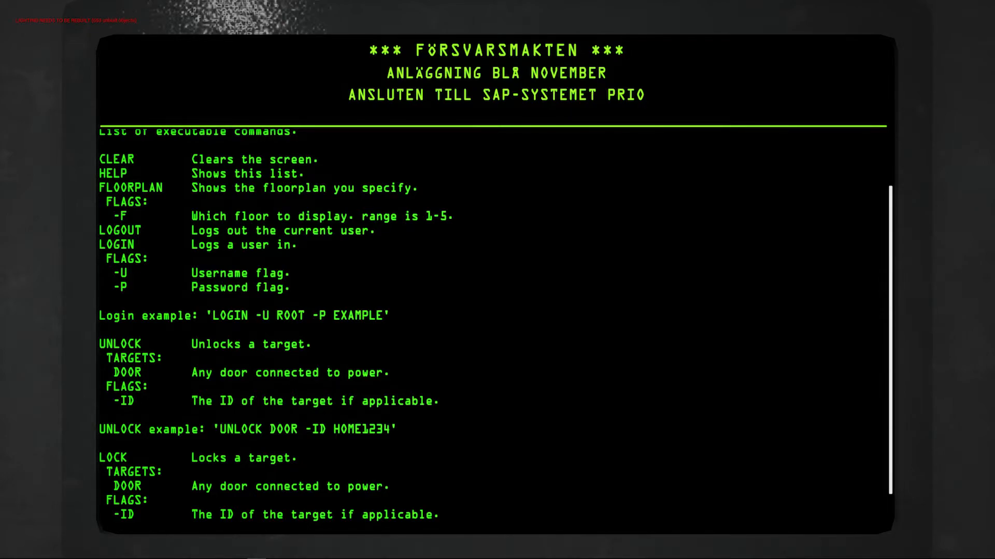
pyautogui.scroll(-3)
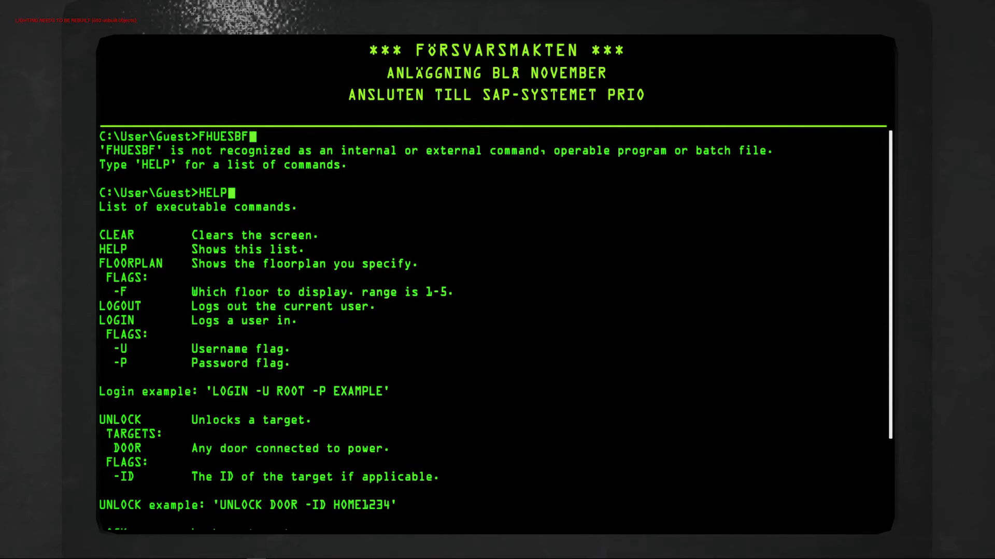
pyautogui.scroll(-3)
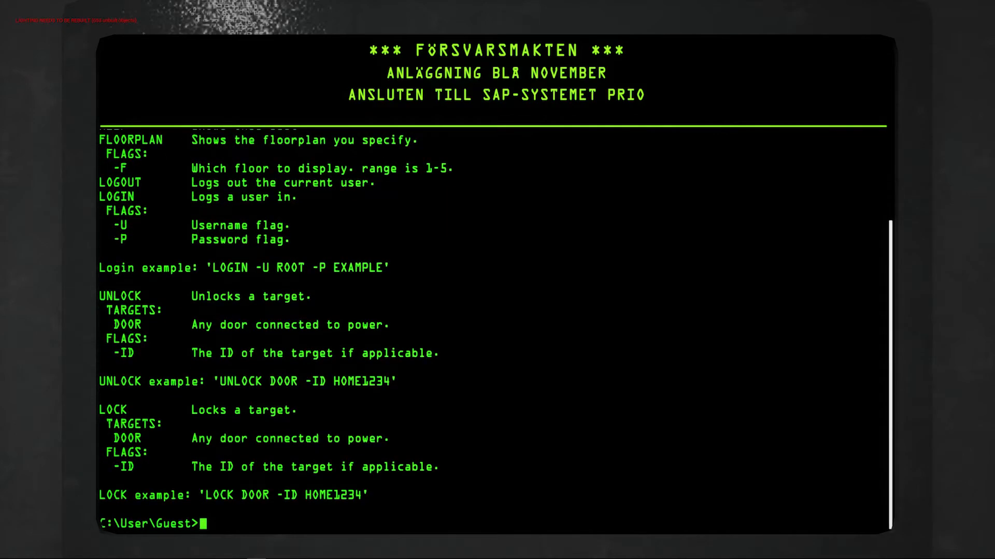
# Clear the terminal and partly type 'UNLOCK DOOR -ID ENTR' at the Guest prompt
pyautogui.write('CLEAR')
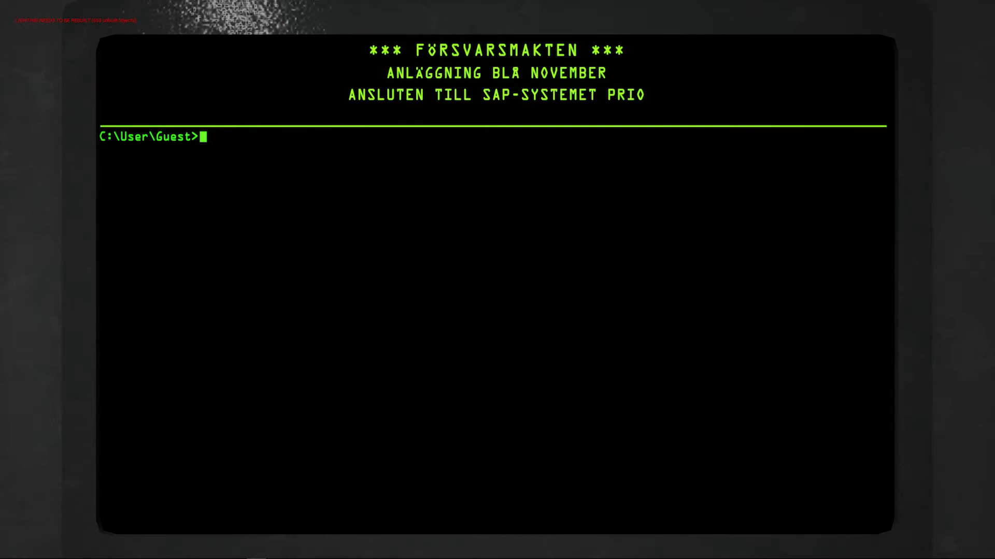
pyautogui.write('UN')
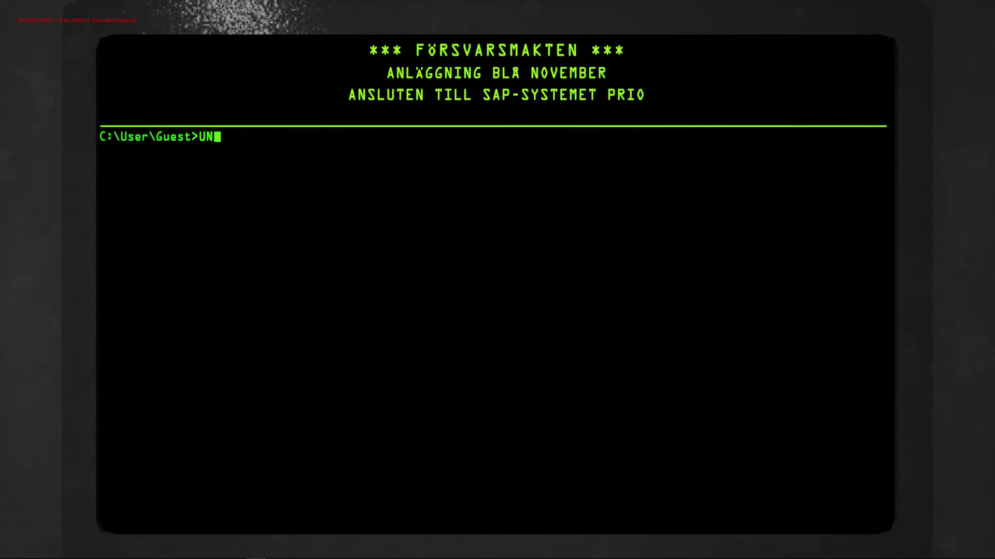
pyautogui.write('LOCK')
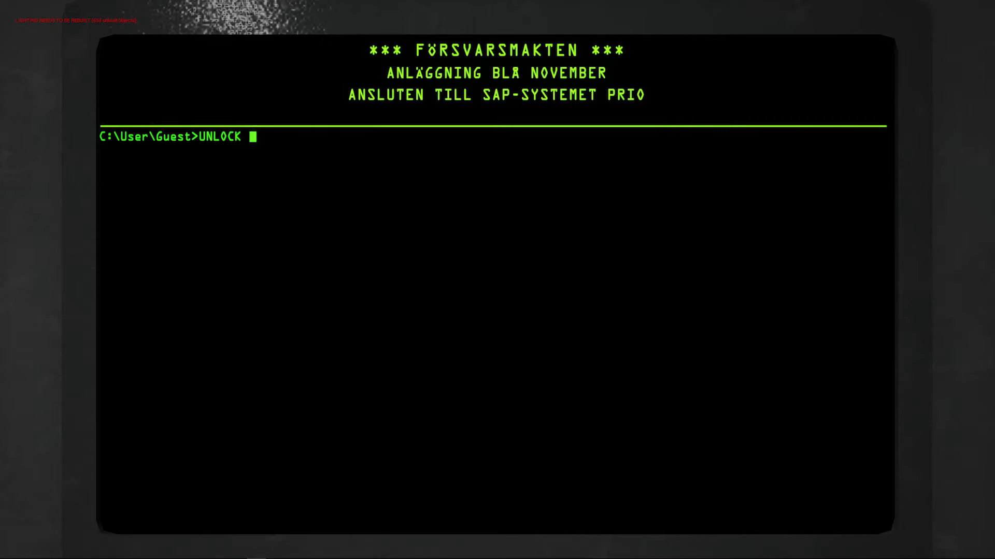
pyautogui.write('DOO')
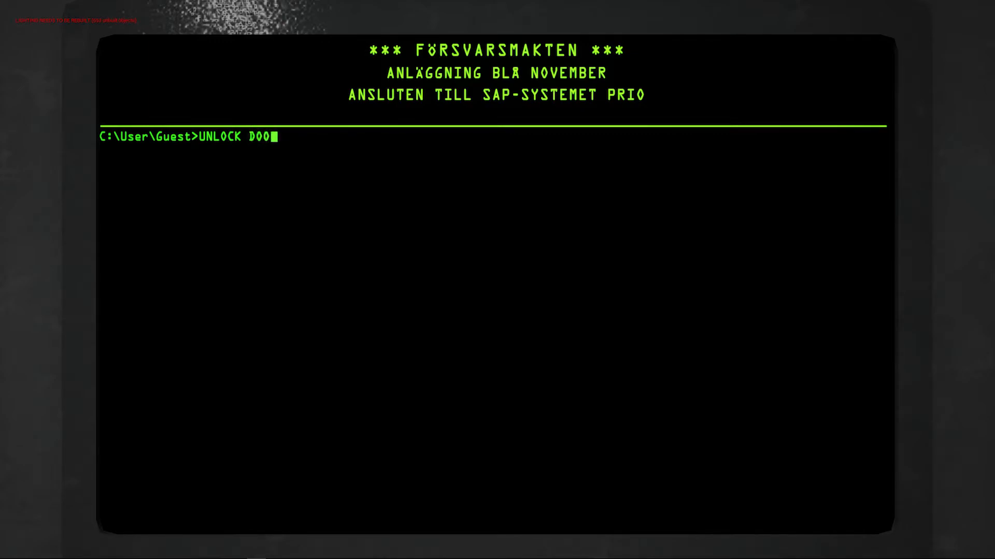
pyautogui.write('R -')
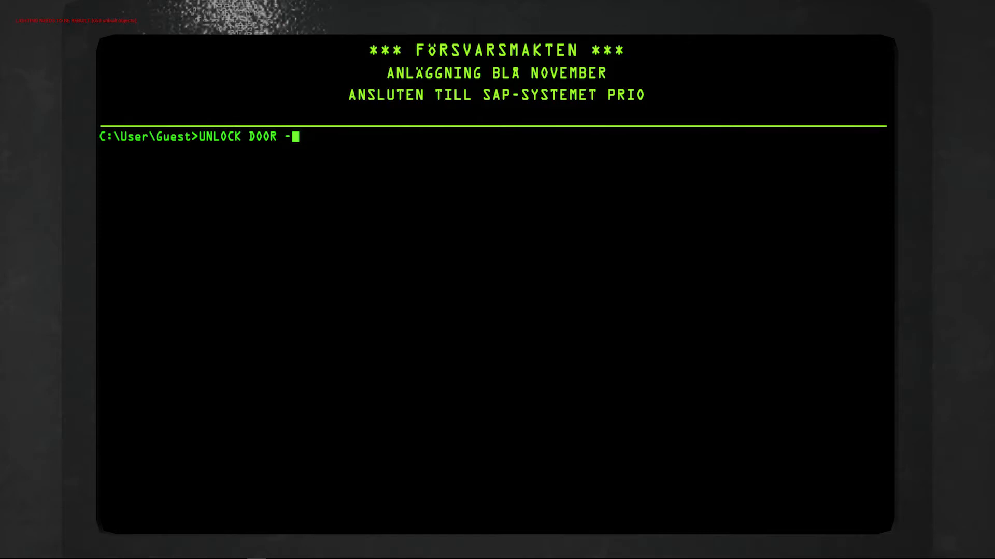
pyautogui.write('ID')
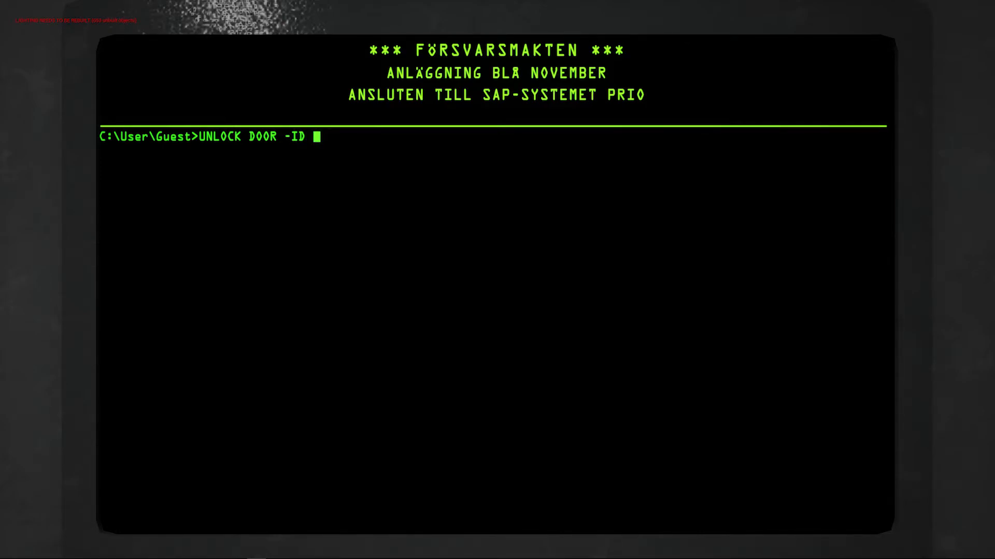
pyautogui.write('ENTR')
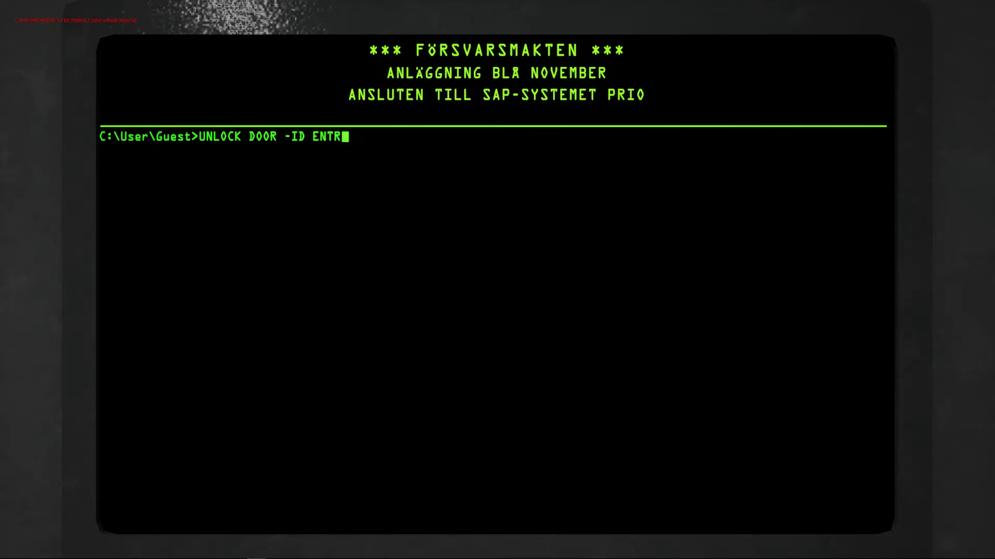
# Append '000' to submit UNLOCK DOOR -ID ENTR0000
pyautogui.write('000')
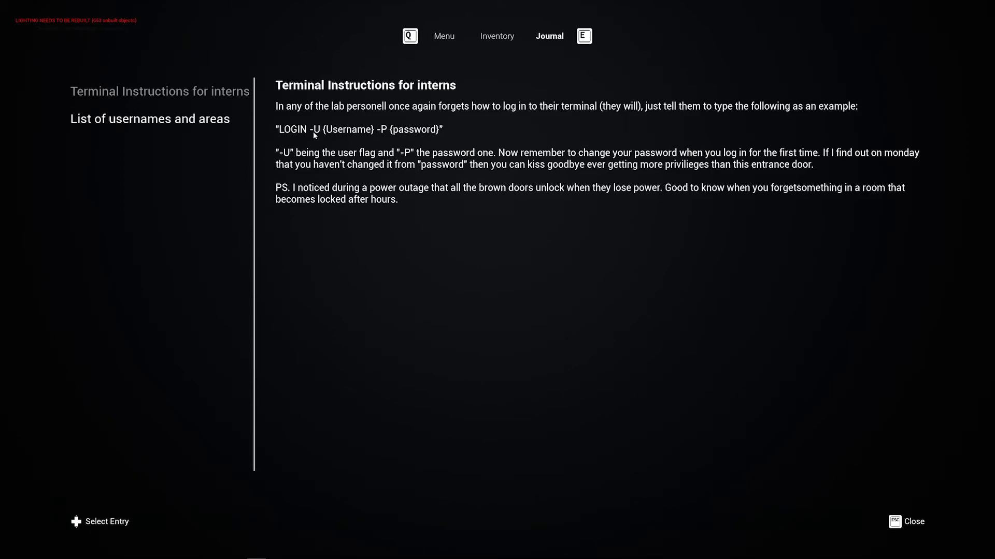
pyautogui.moveTo(387, 129)
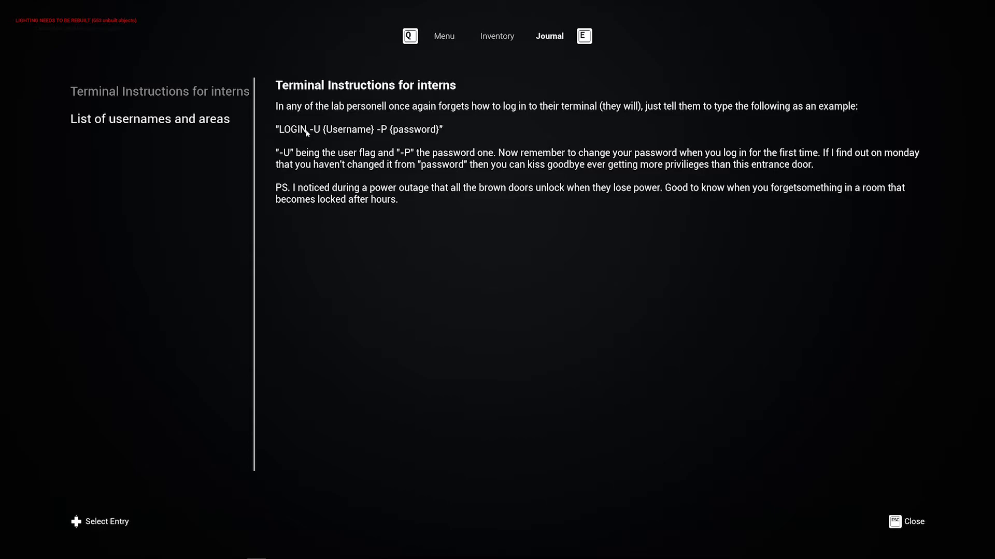
pyautogui.moveTo(327, 133)
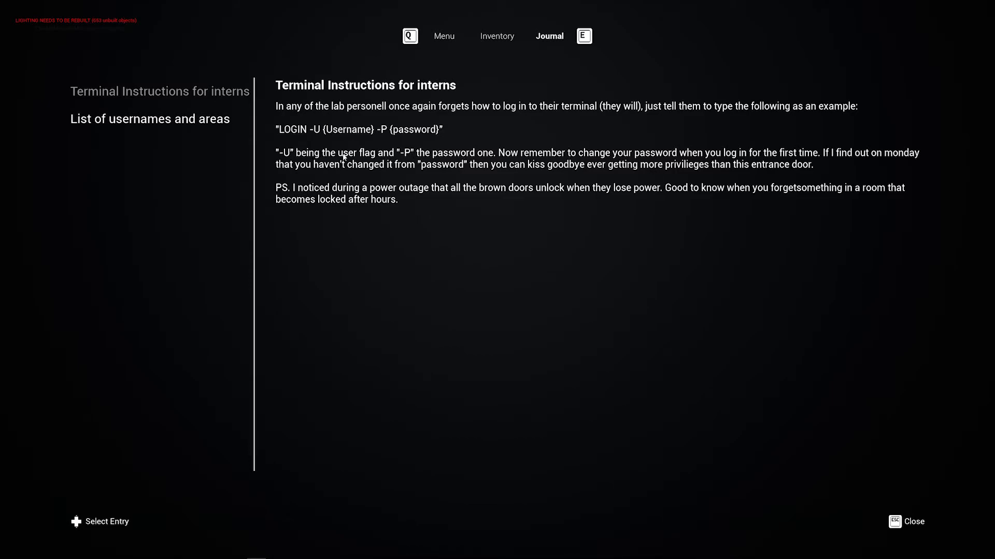
pyautogui.moveTo(499, 161)
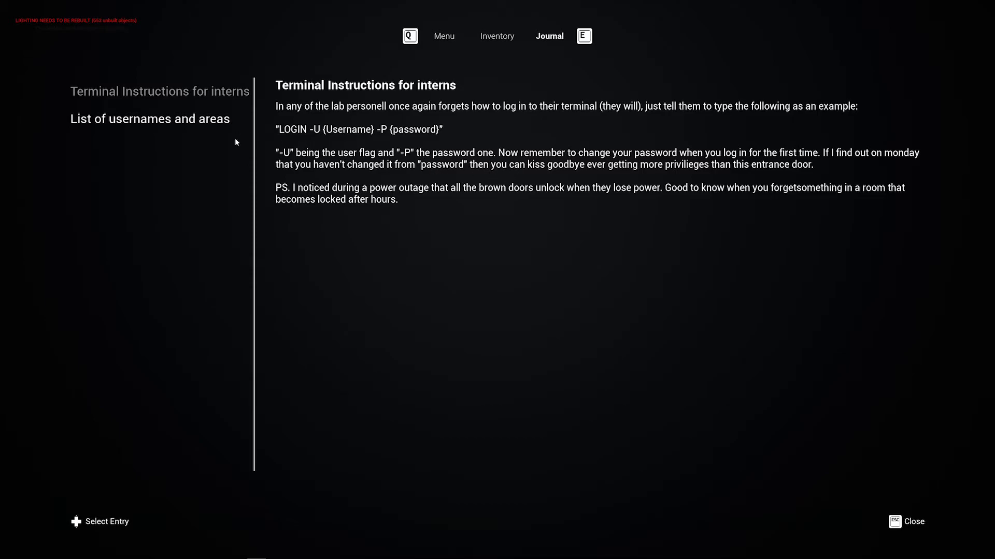
# Show the Journal's usernames-and-areas list with user IDs and area codes like ENTR
pyautogui.click(150, 119)
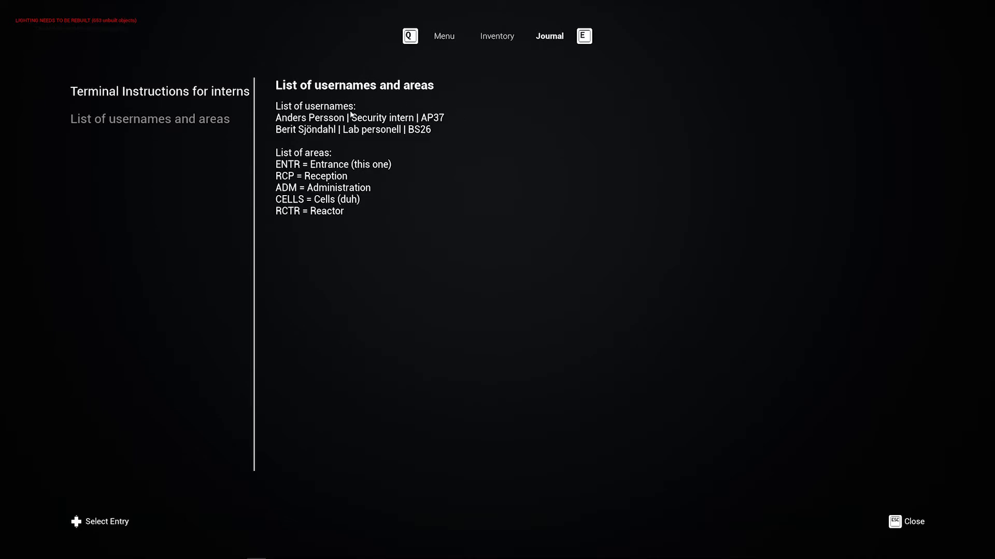
pyautogui.moveTo(406, 124)
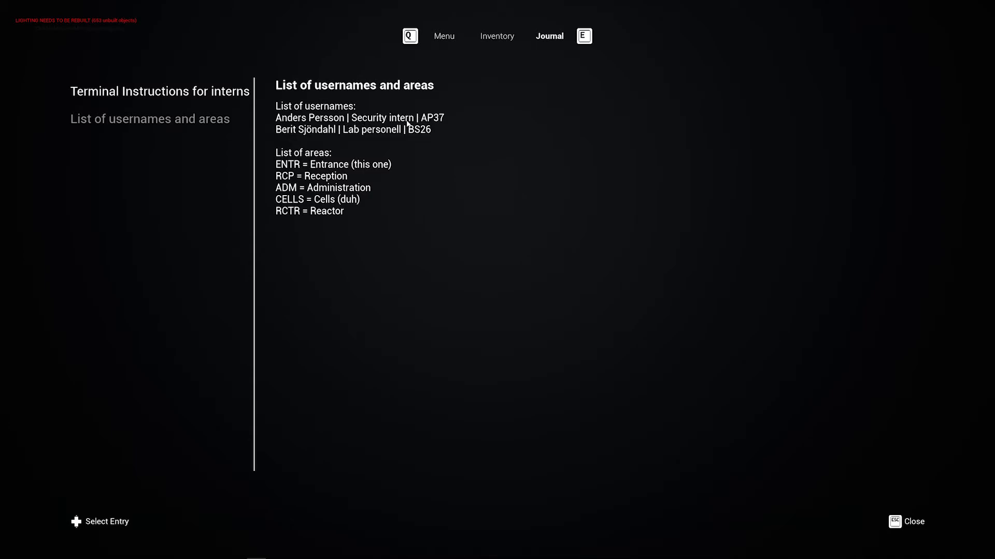
pyautogui.moveTo(411, 119)
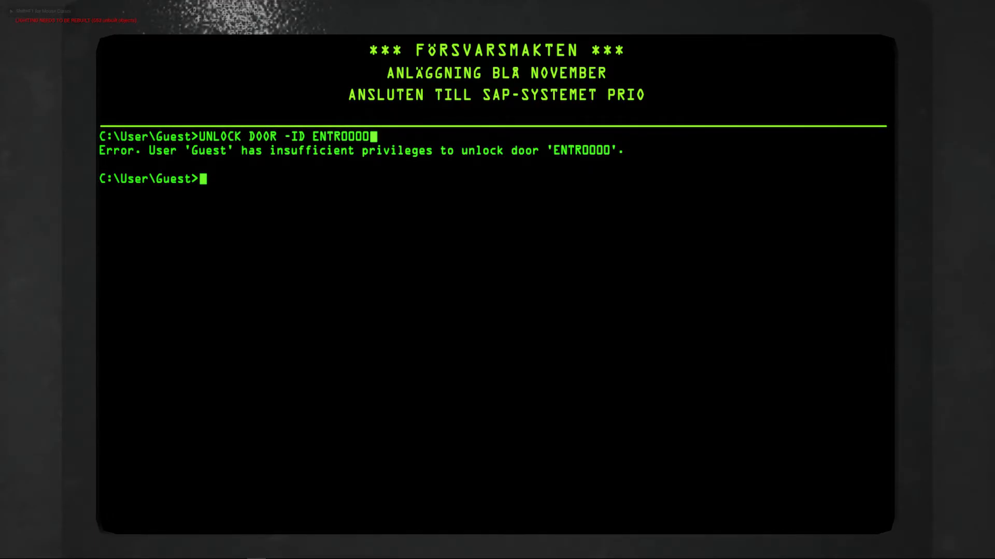
pyautogui.write('LOGIN')
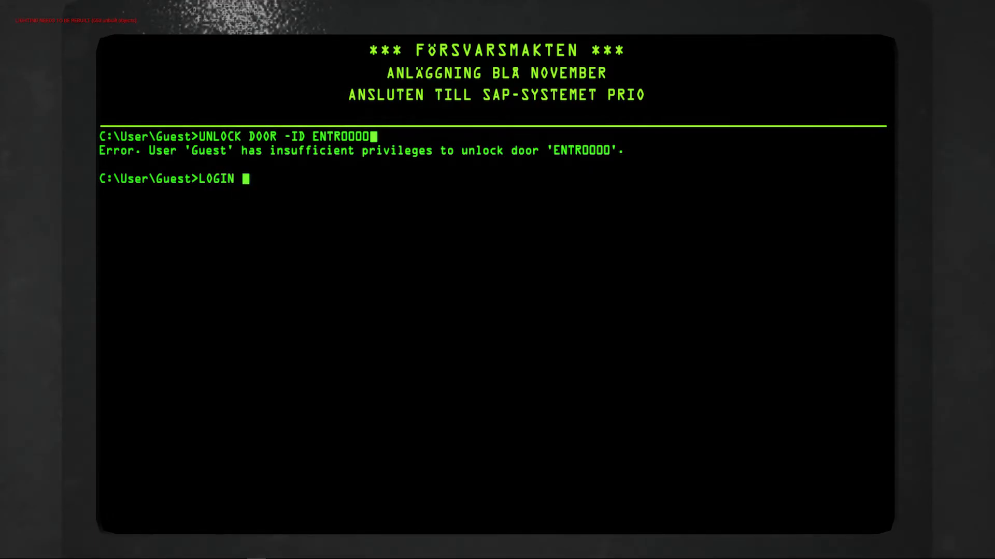
pyautogui.write('-U')
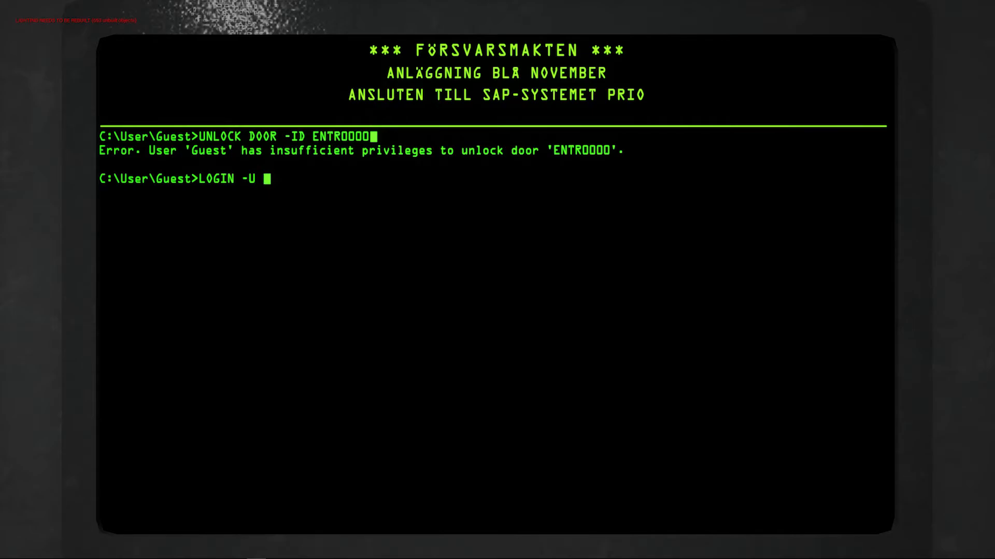
pyautogui.write('AP37')
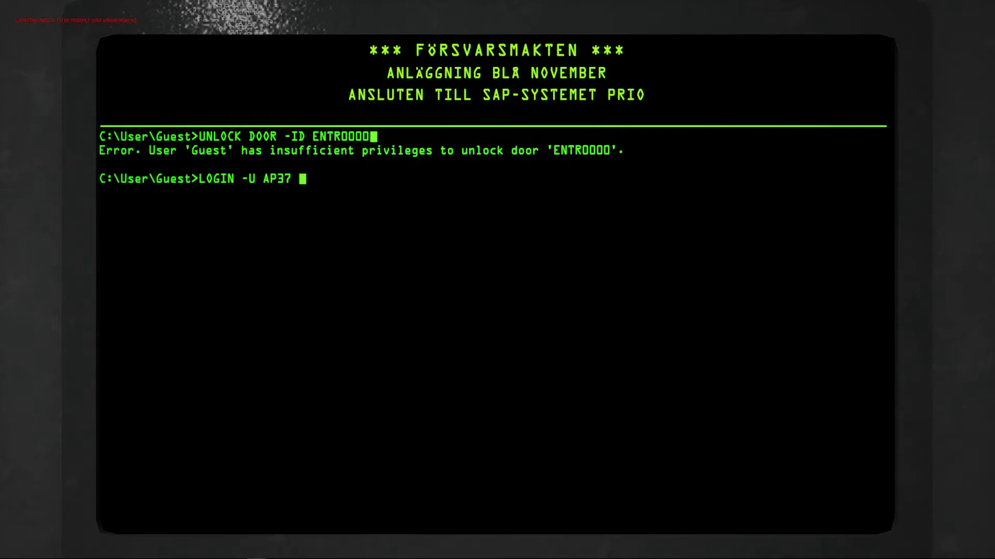
pyautogui.write('-P')
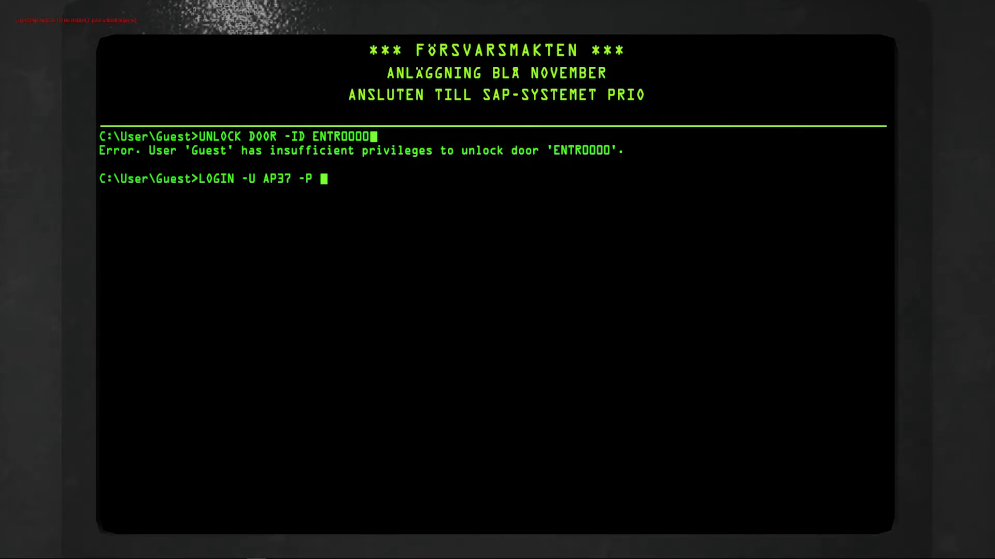
pyautogui.write('PASSWORD')
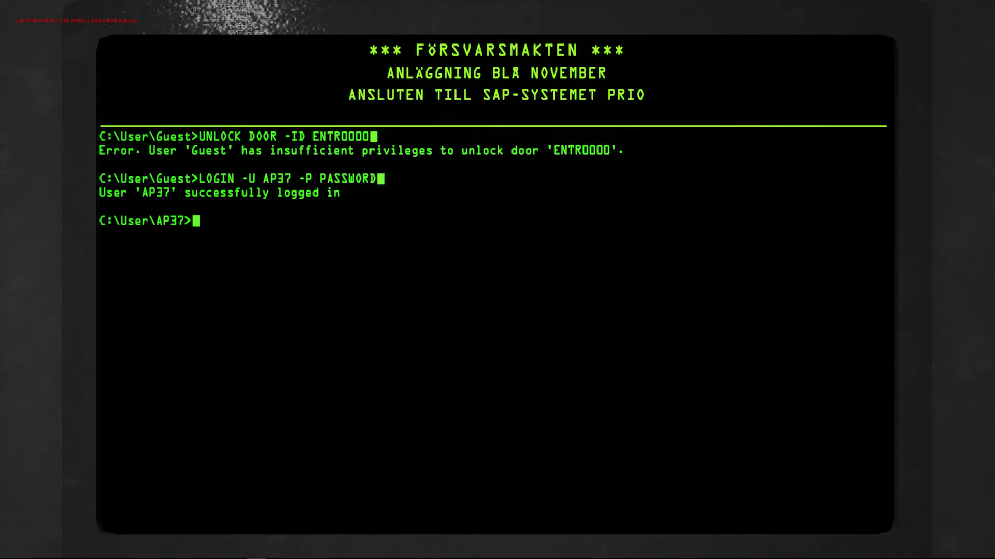
pyautogui.write('DAWDA')
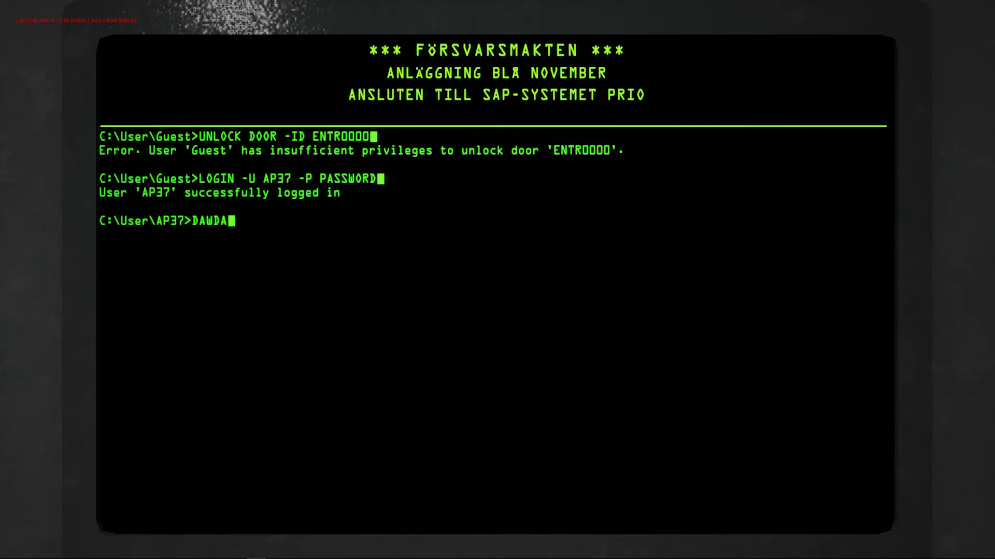
pyautogui.press('backspace')
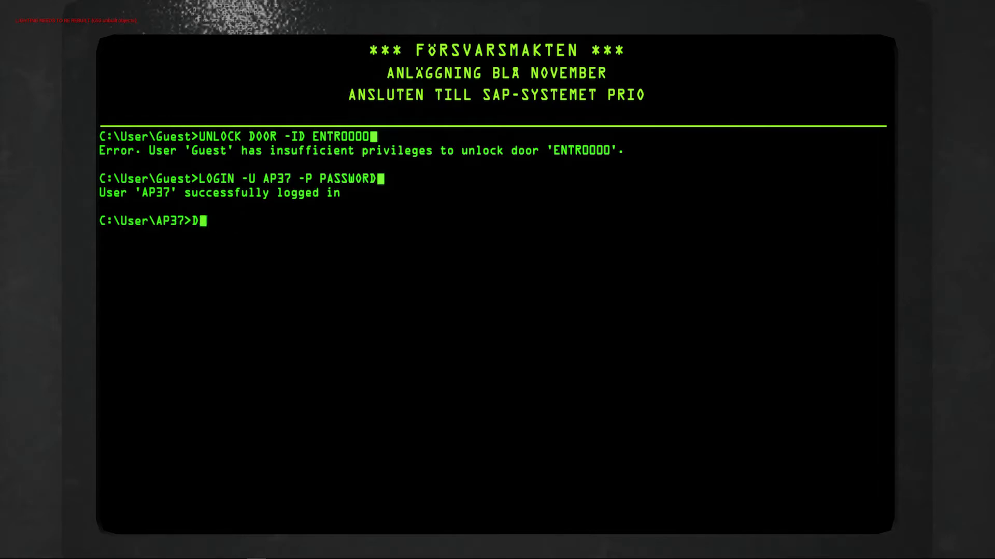
pyautogui.press('Backspace')
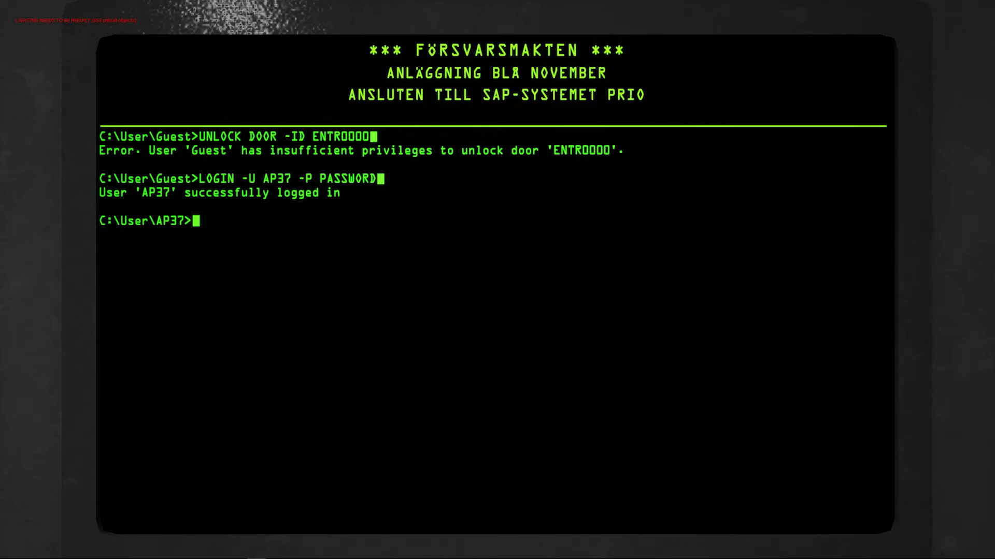
# Log in as AP37 with PASSWORD and run UNLOCK DOOR -ID ENTR0000, retrying after HELP
pyautogui.write('LOGIN -U AP37 -P PASSWORD')
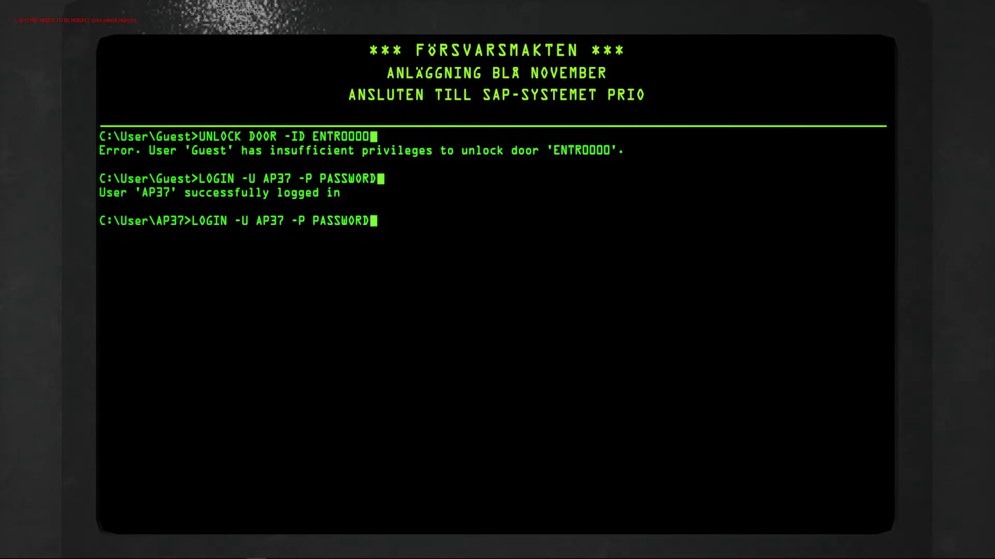
pyautogui.write('UNLOCK DOOR -ID ENTR0000')
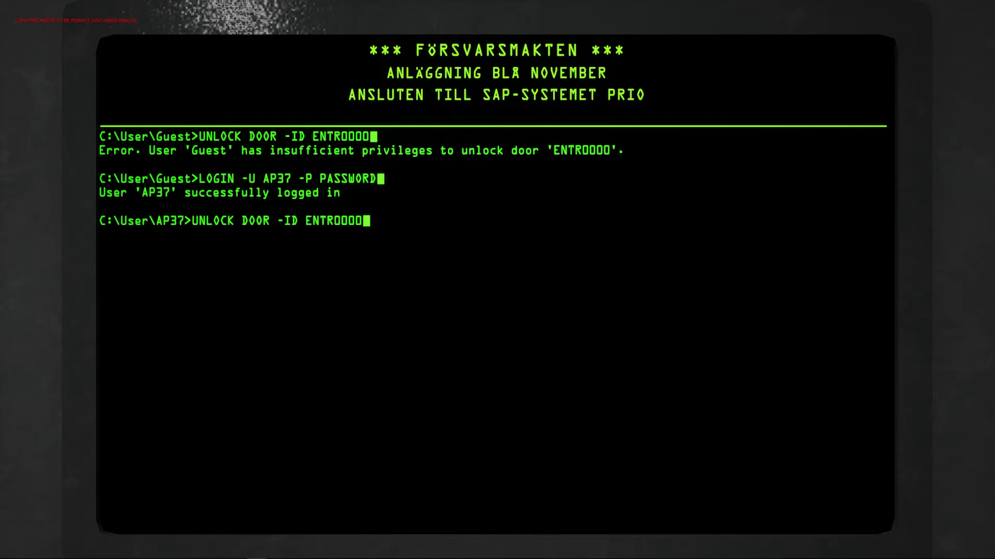
pyautogui.write('HELP')
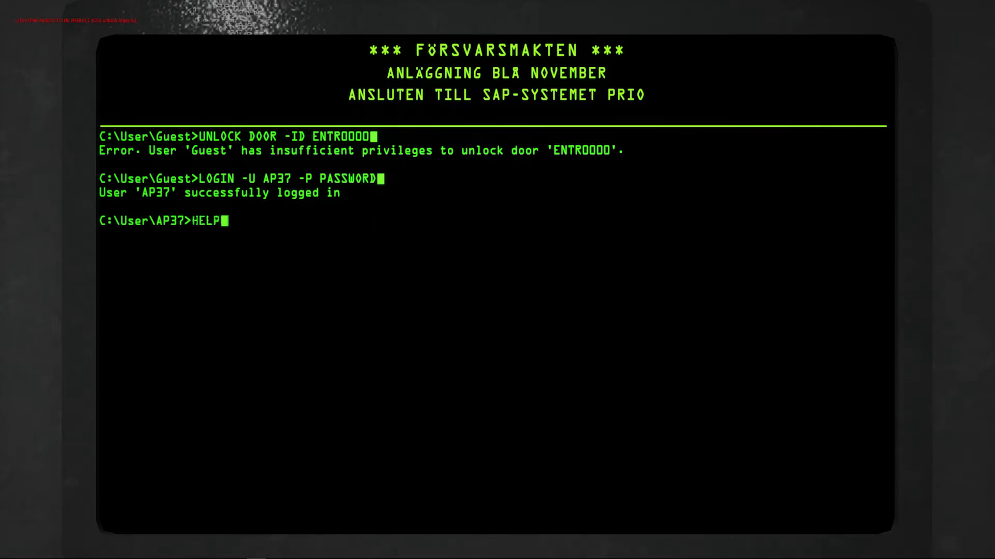
pyautogui.write('LOGIN -U AP37 -P PASSWORD')
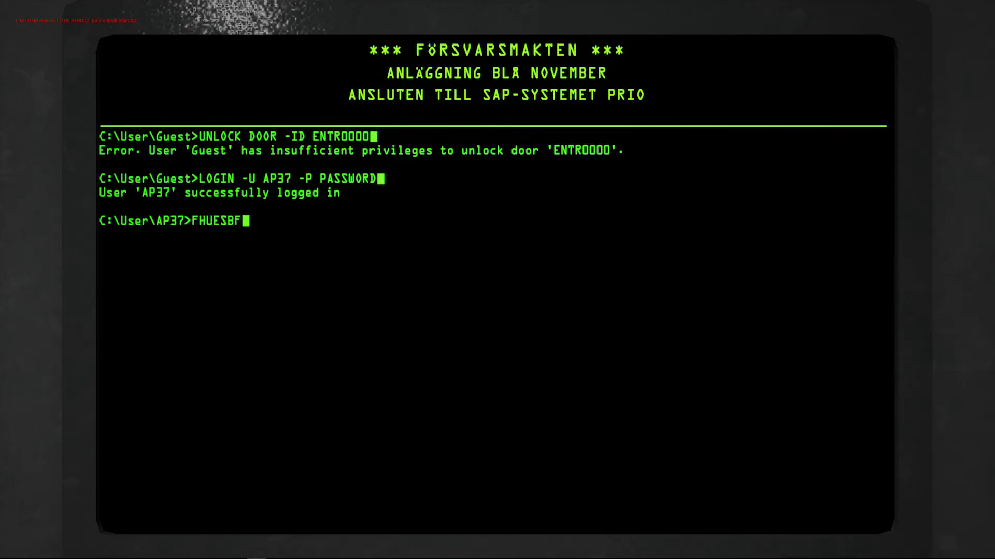
pyautogui.write('UNLOCK DOOR -ID ENTRO0000')
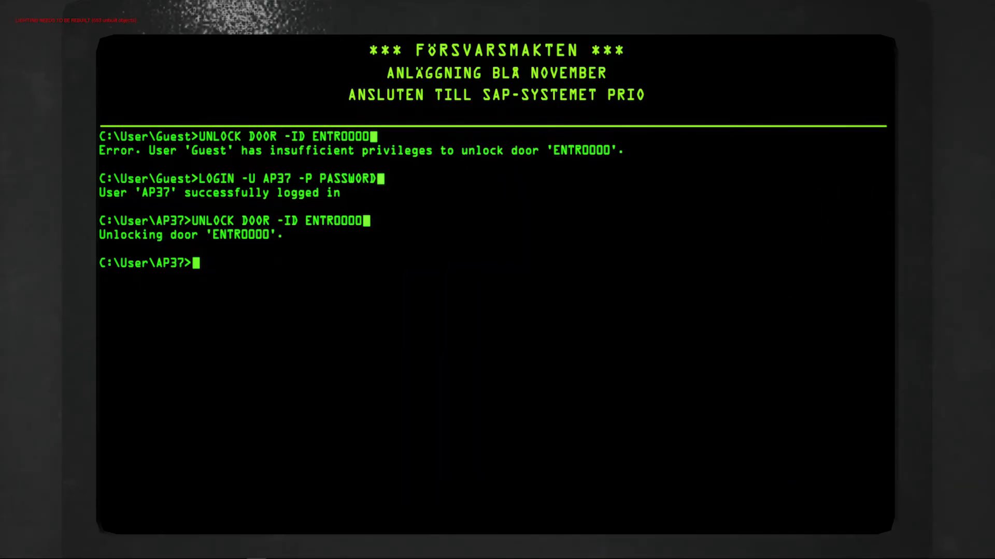
# Enter LOCK DOOR -ID ENTR0000 to relock the entrance, then log out
pyautogui.write('LOCK')
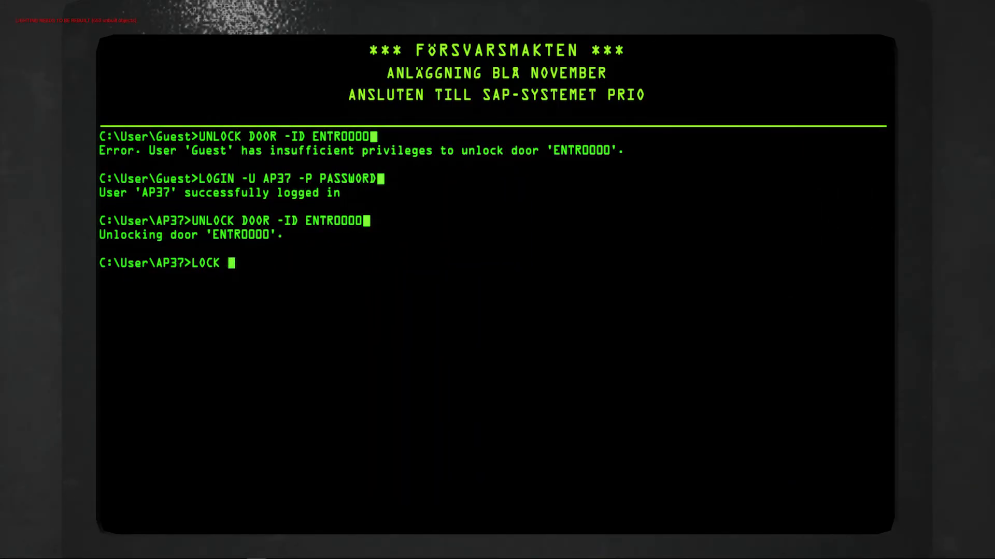
pyautogui.write('DOOR -ID ENTR')
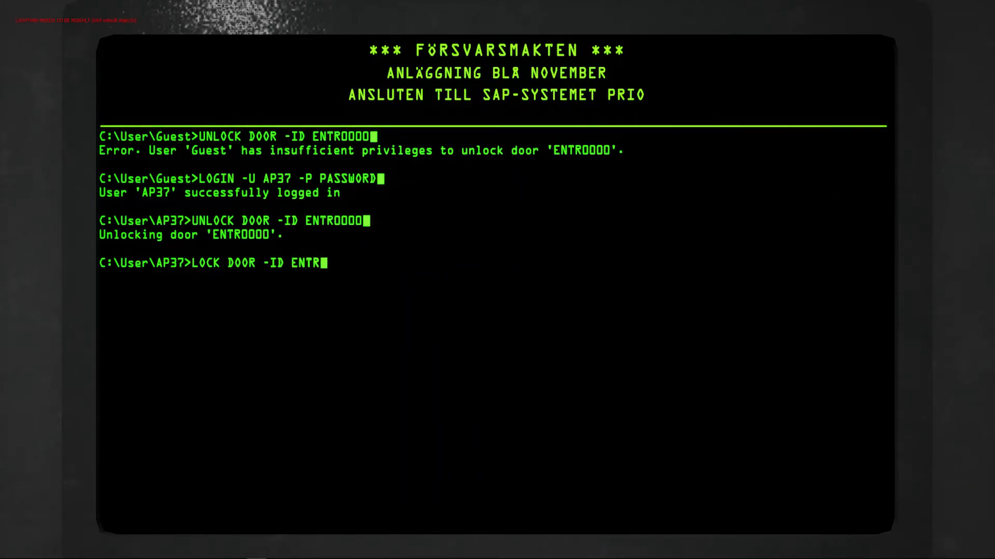
pyautogui.write('0000')
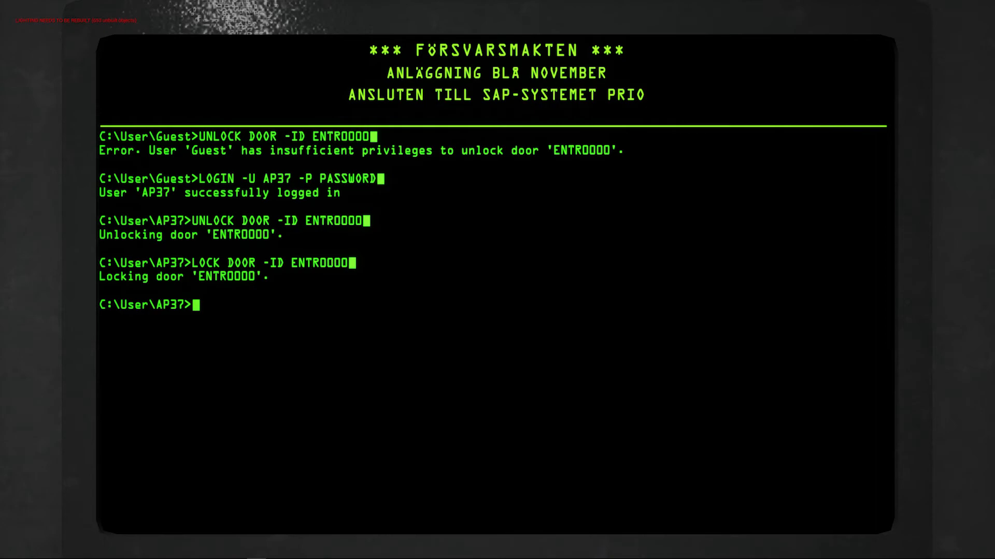
pyautogui.write('LOGOUT')
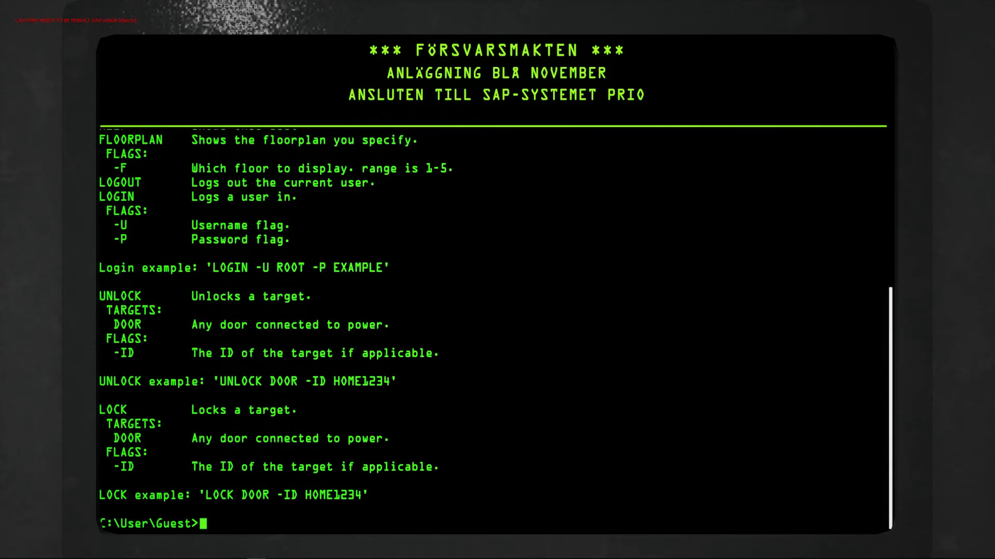
# Enter HELP at the Guest prompt to list the terminal's available commands
pyautogui.write('HELP')
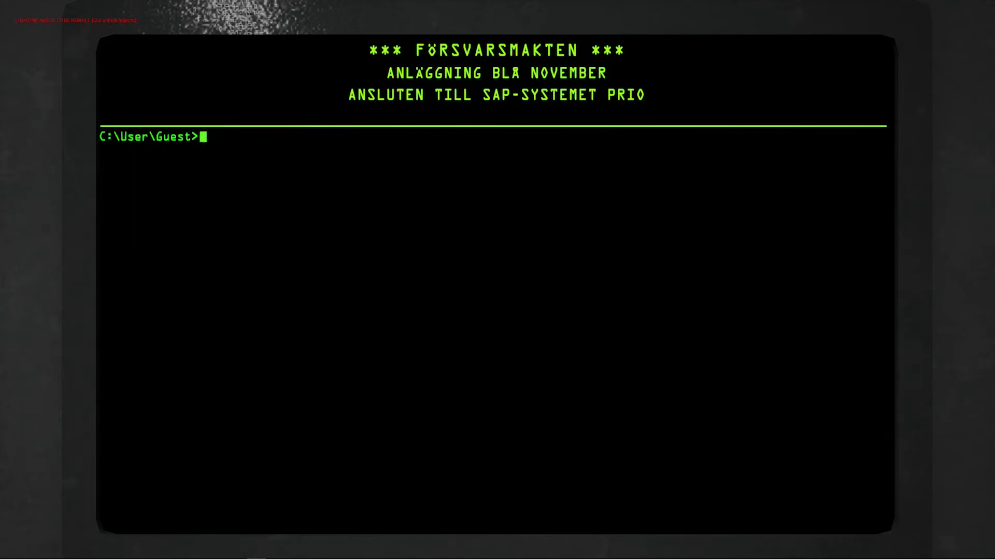
# Run FLOORPLAN -F 1 to show floor 1, then queue FLOORPLAN -F 2
pyautogui.write('FL')
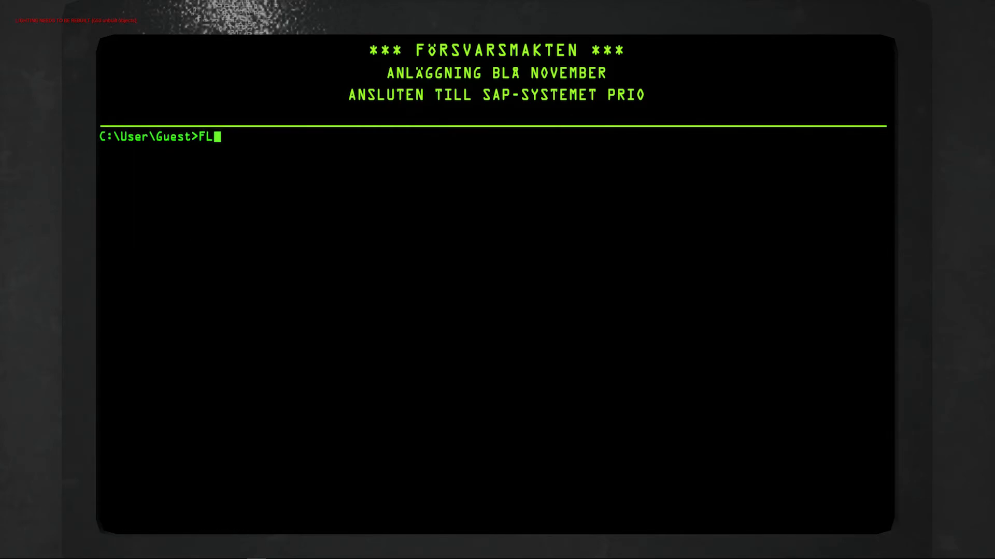
pyautogui.write('OORPLAN')
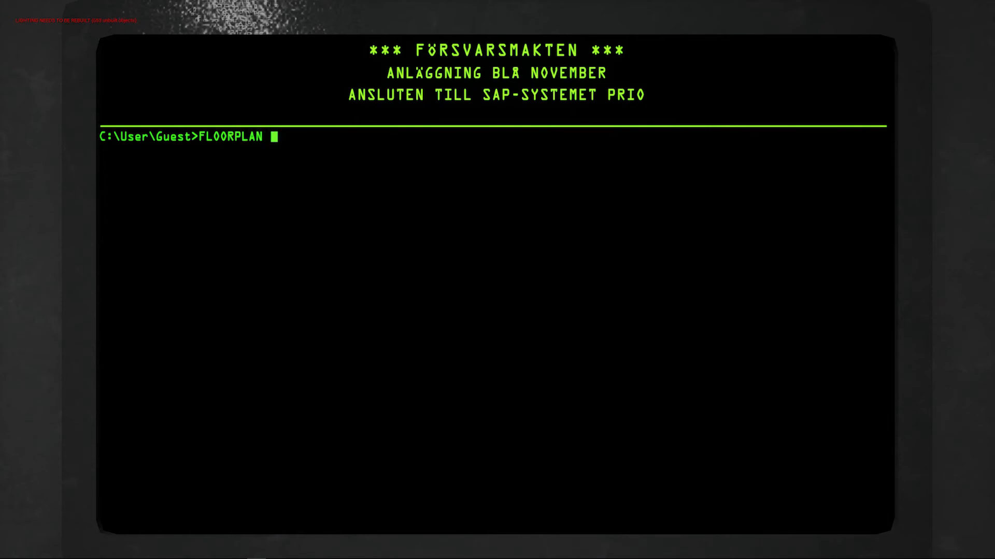
pyautogui.write('-F')
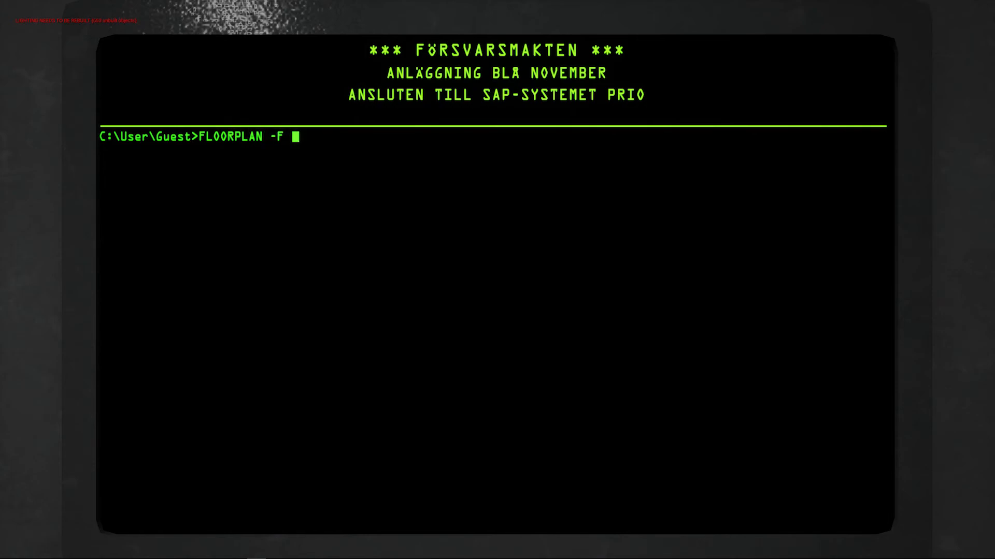
pyautogui.write('1')
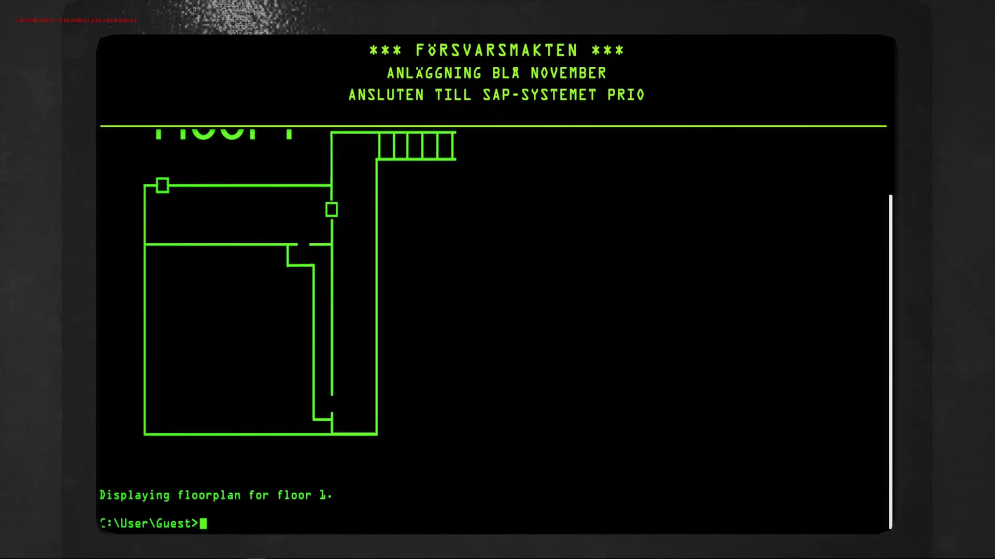
pyautogui.write('FLOORPLAN -F 2')
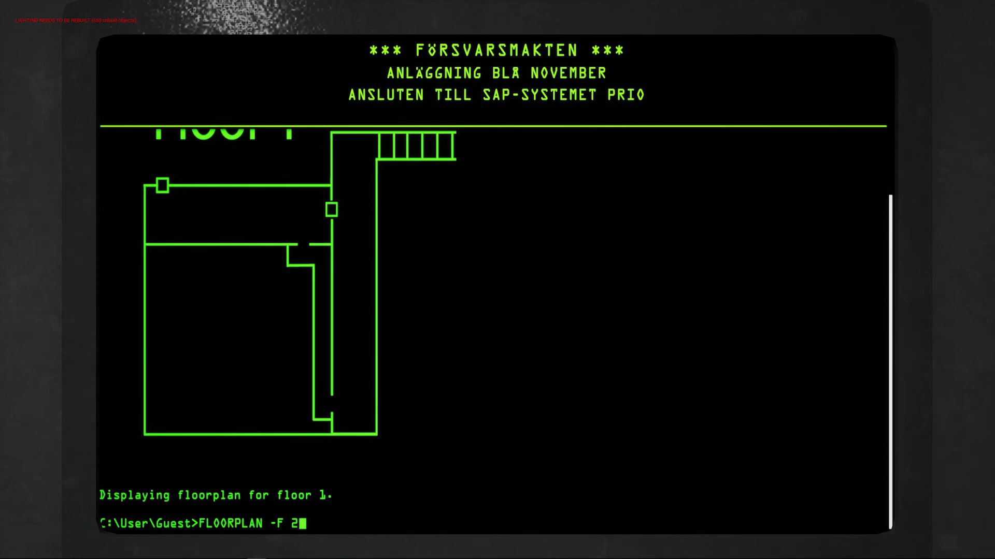
# Scroll through the floor 2 results tables and type FLOORPLAN -F 3 at the prompt
pyautogui.scroll(-3)
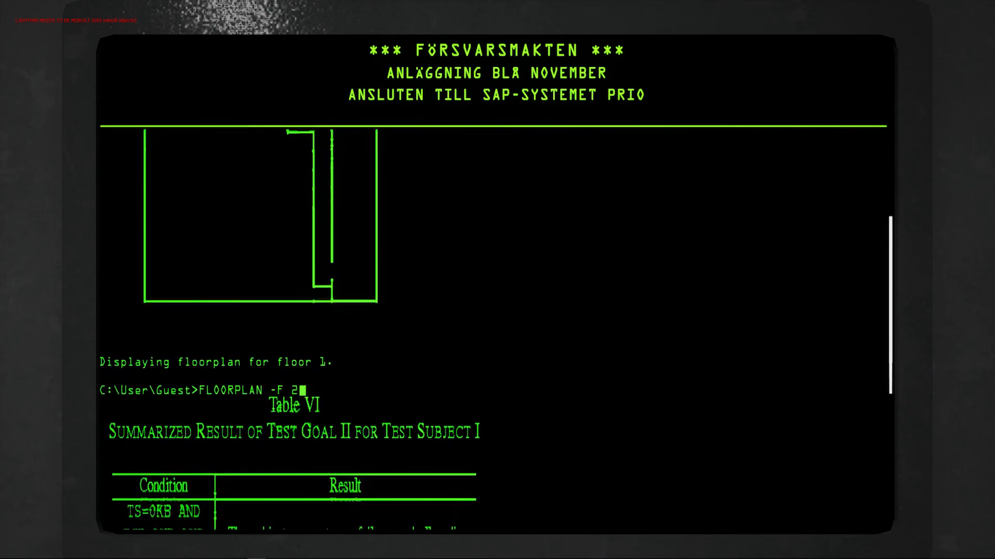
pyautogui.scroll(-3)
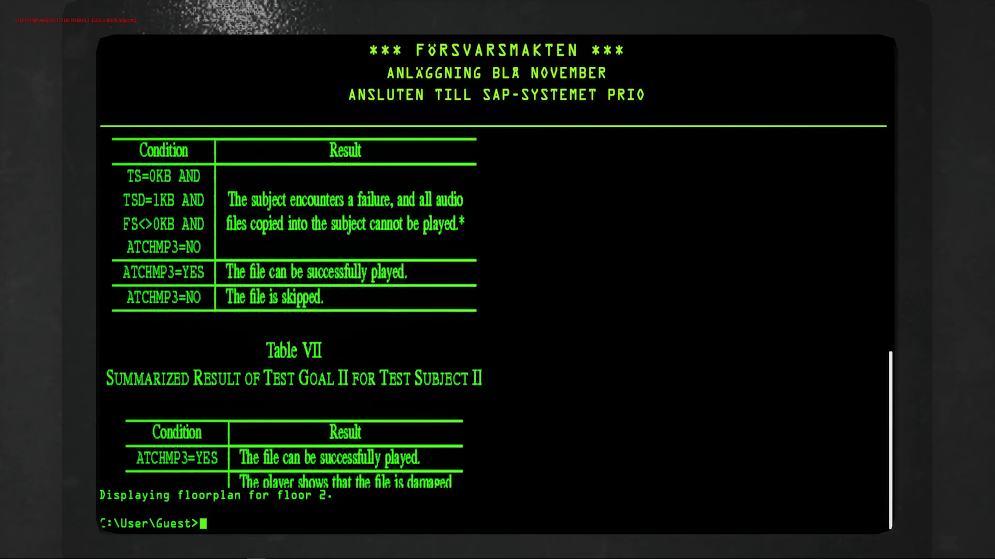
pyautogui.write('FLOORPLAN -F 3')
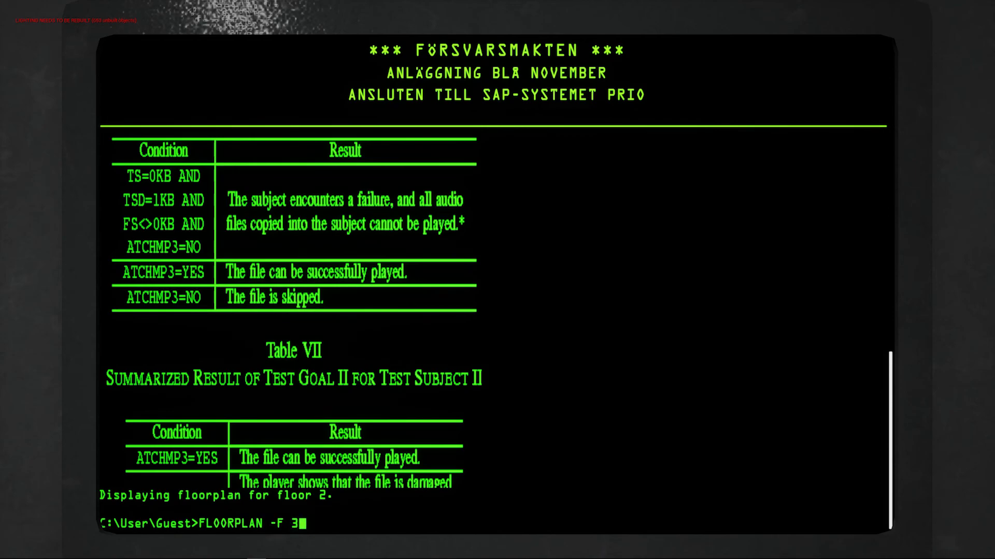